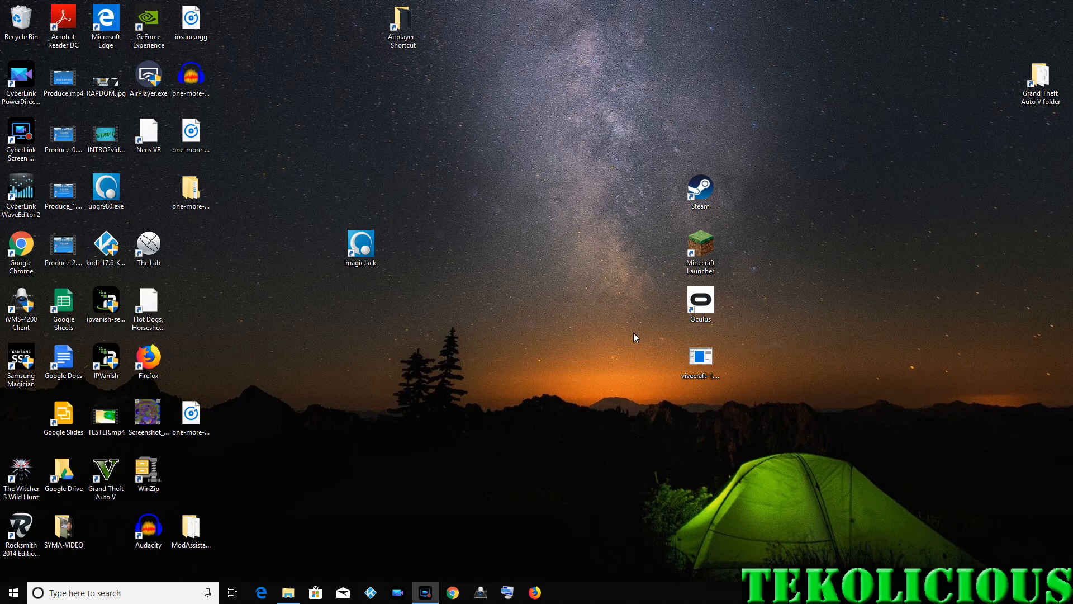
mouse_move(750, 450)
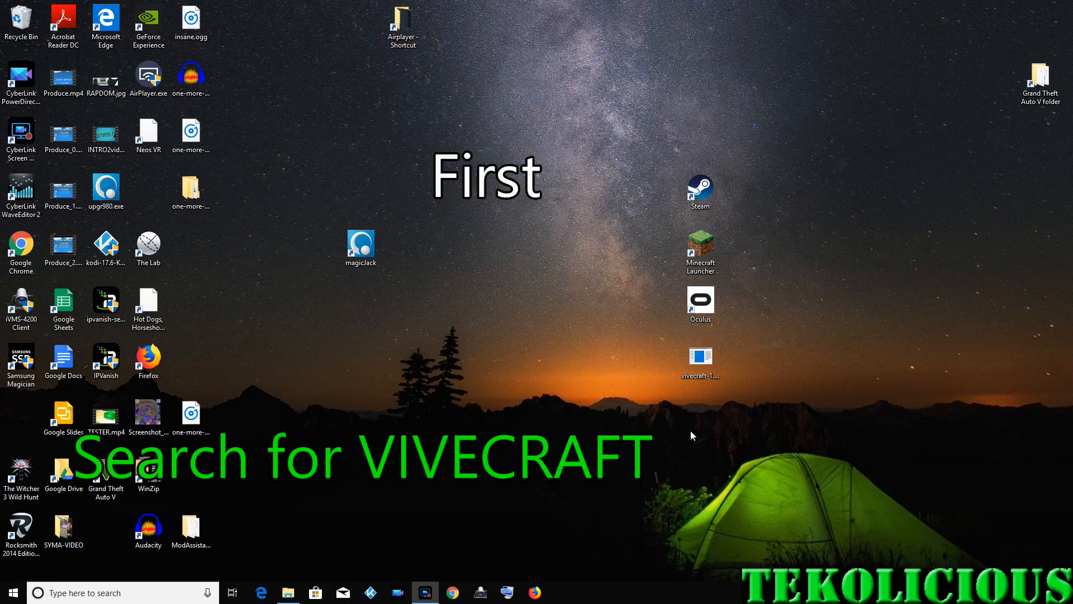
mouse_move(372, 516)
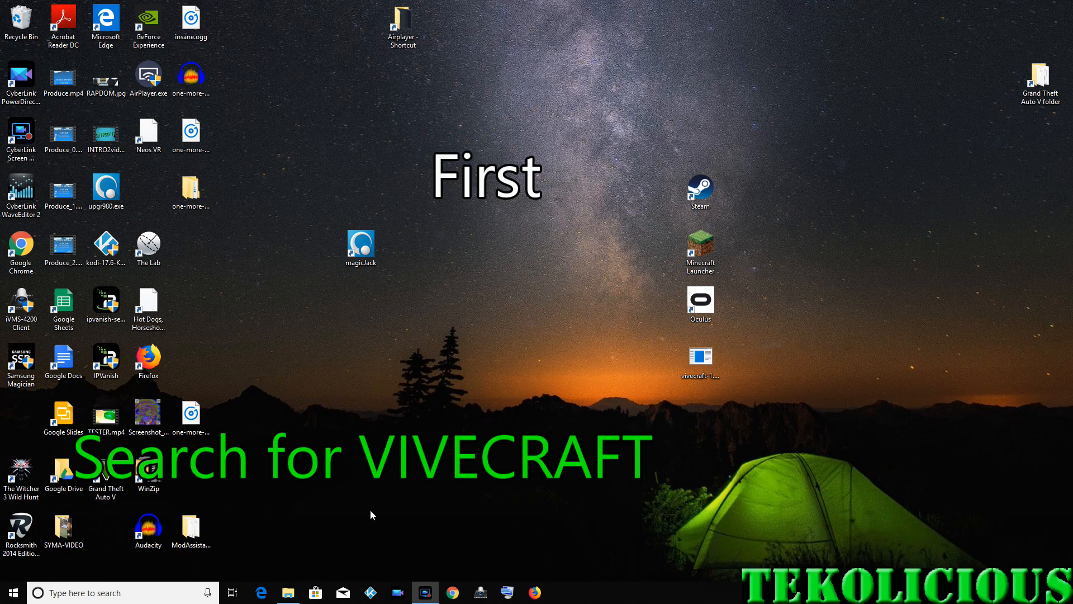
Search Google for vivecraft in Chrome and choose the Vivecraft Downloads result.
left_click(453, 592)
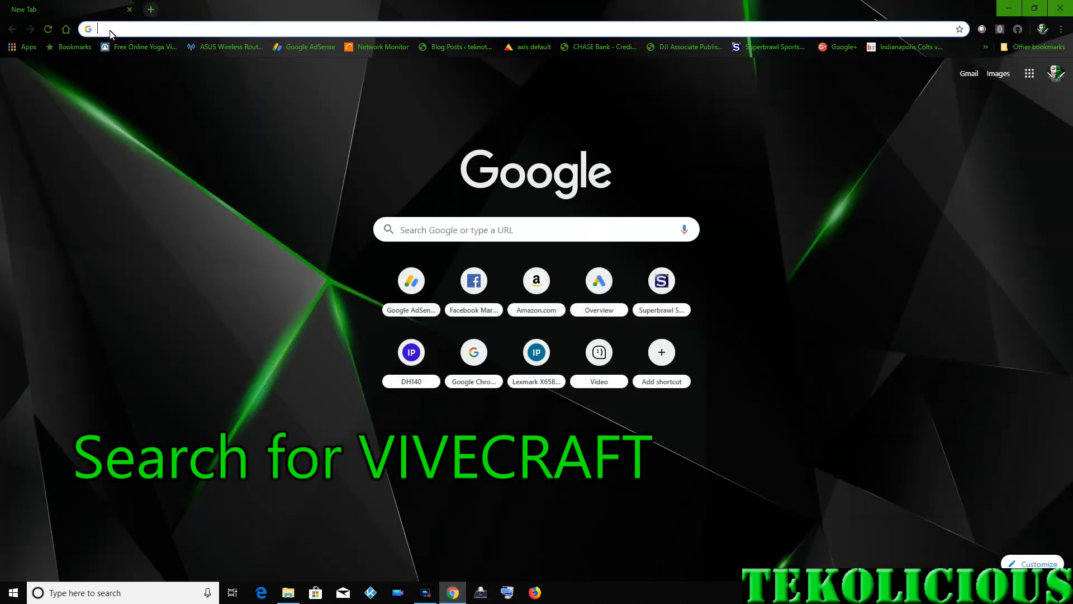
type("vivecraft")
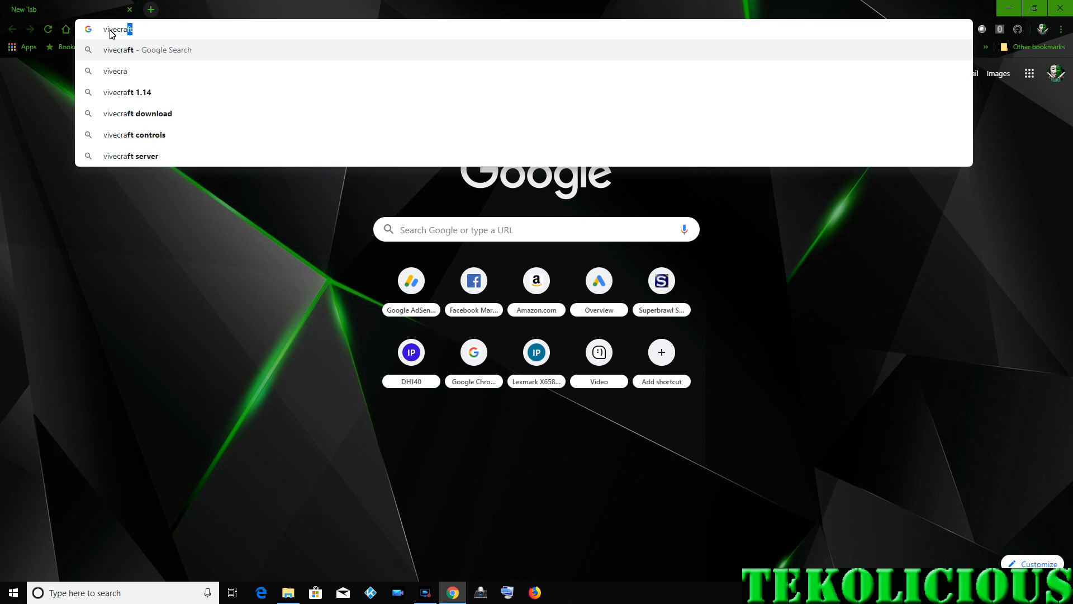
key("Return")
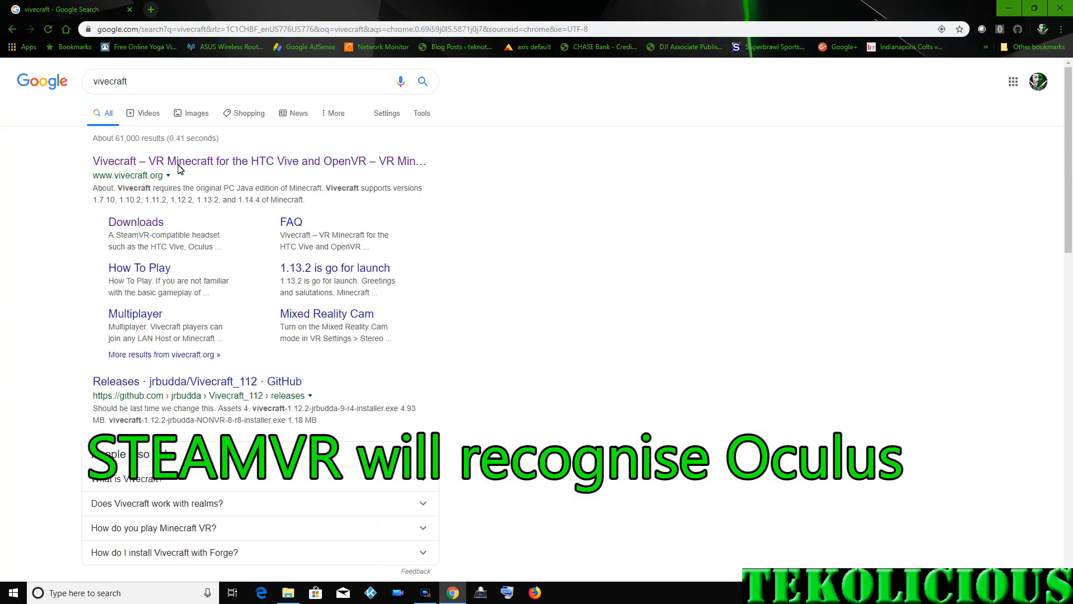
mouse_move(158, 220)
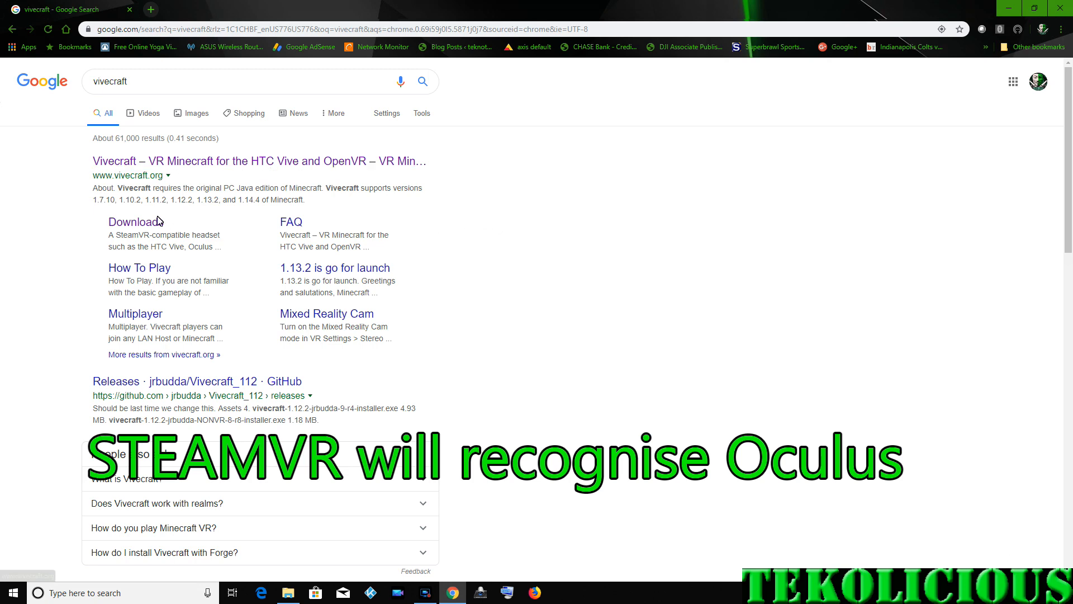
left_click(135, 221)
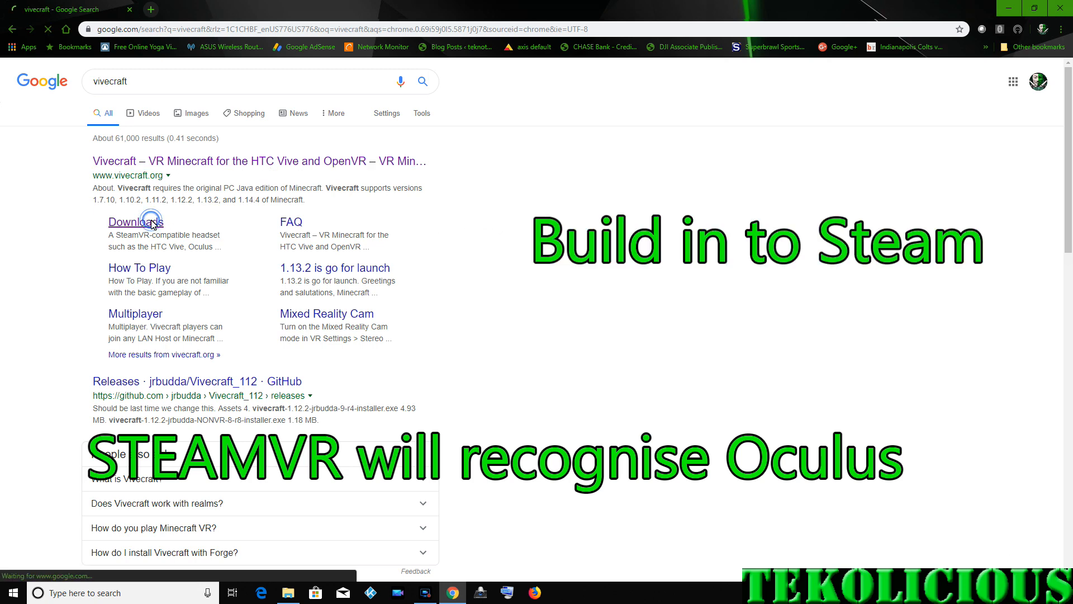
Load the vivecraft.org Downloads page and scroll to its Requirements section.
left_click(135, 221)
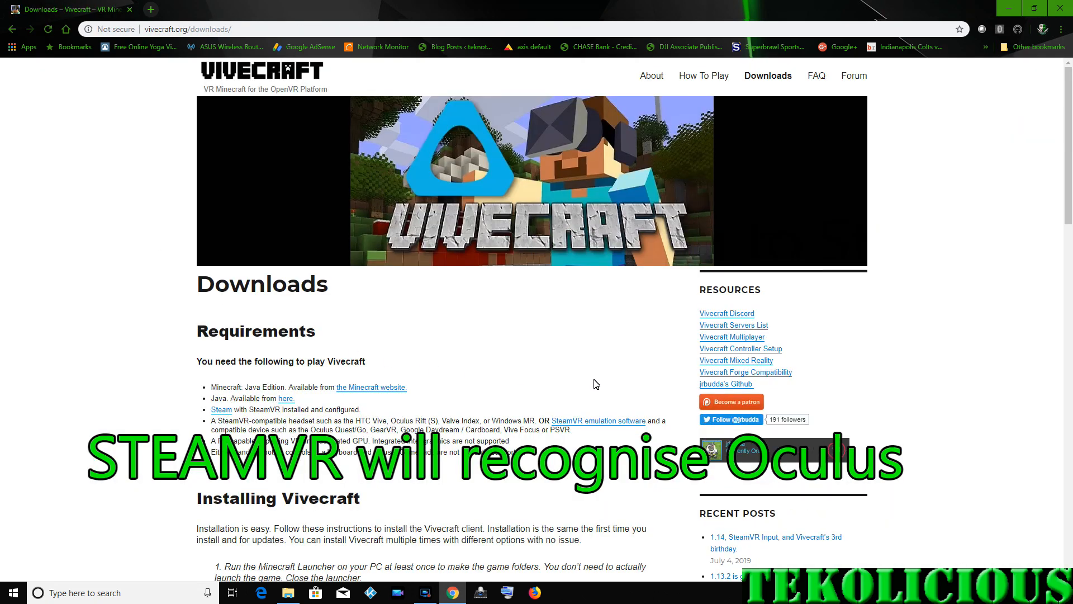
scroll("down", 3)
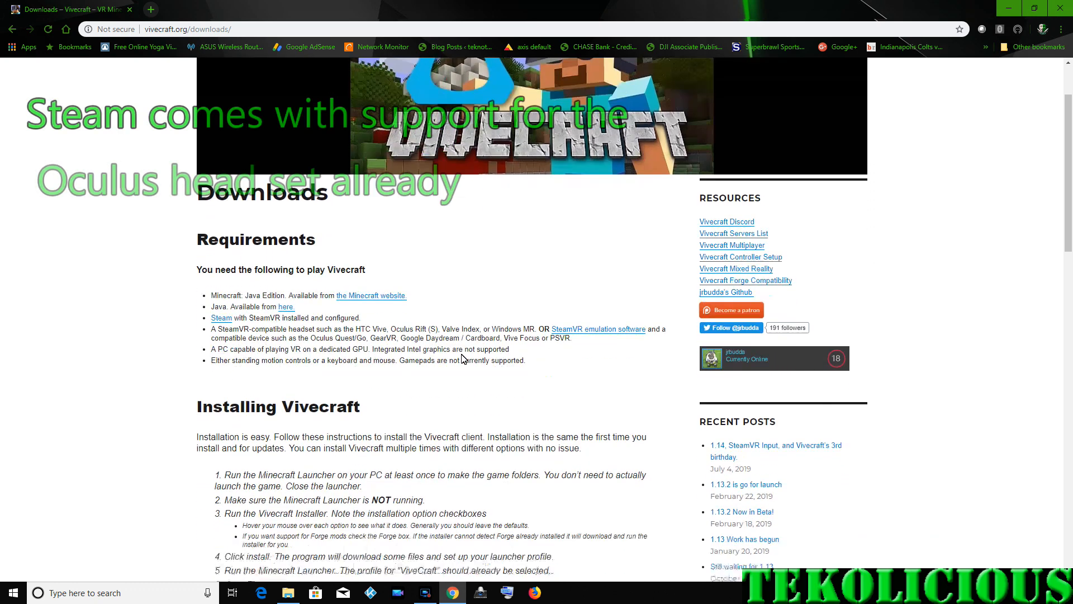
scroll("down", 3)
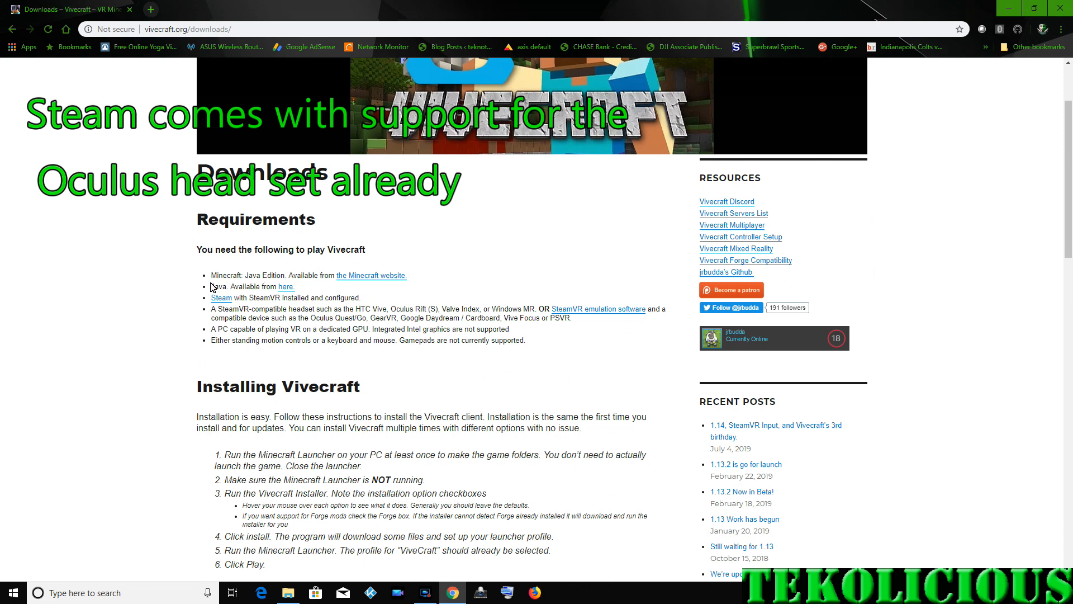
mouse_move(379, 275)
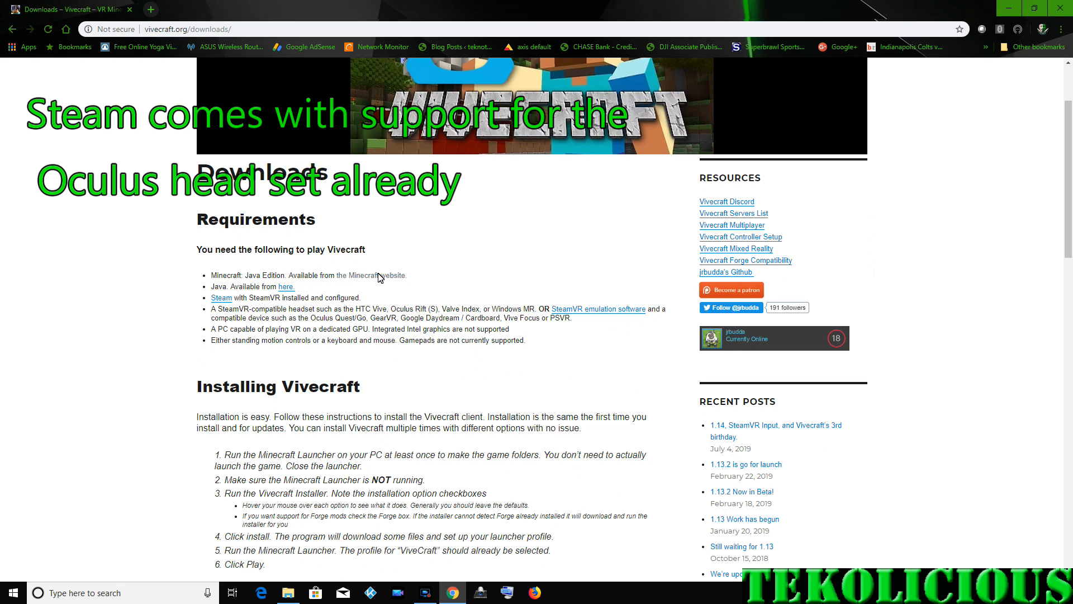
mouse_move(376, 275)
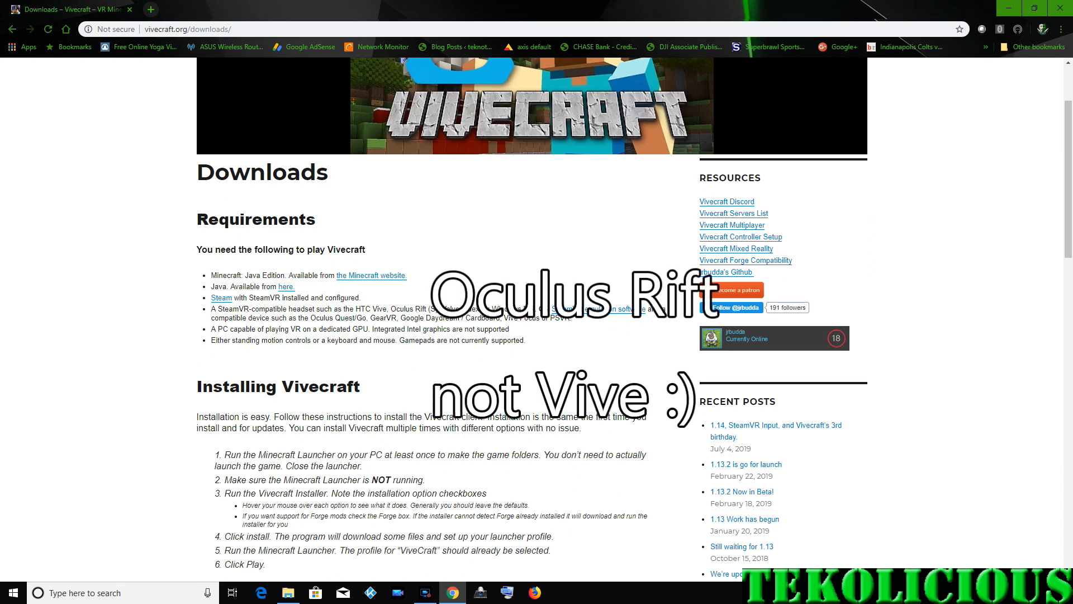
mouse_move(561, 316)
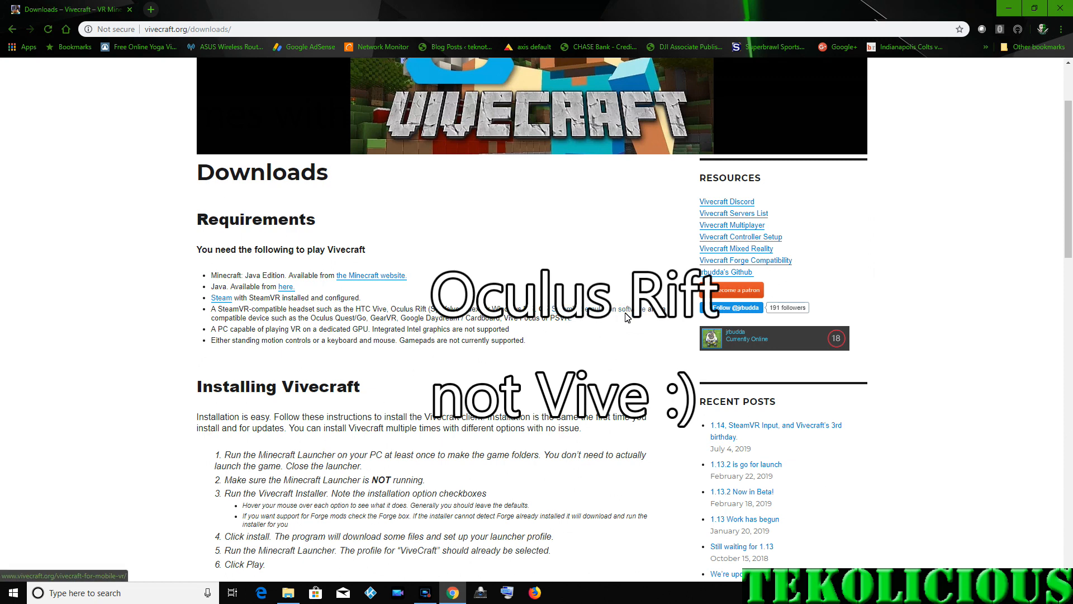
mouse_move(373, 282)
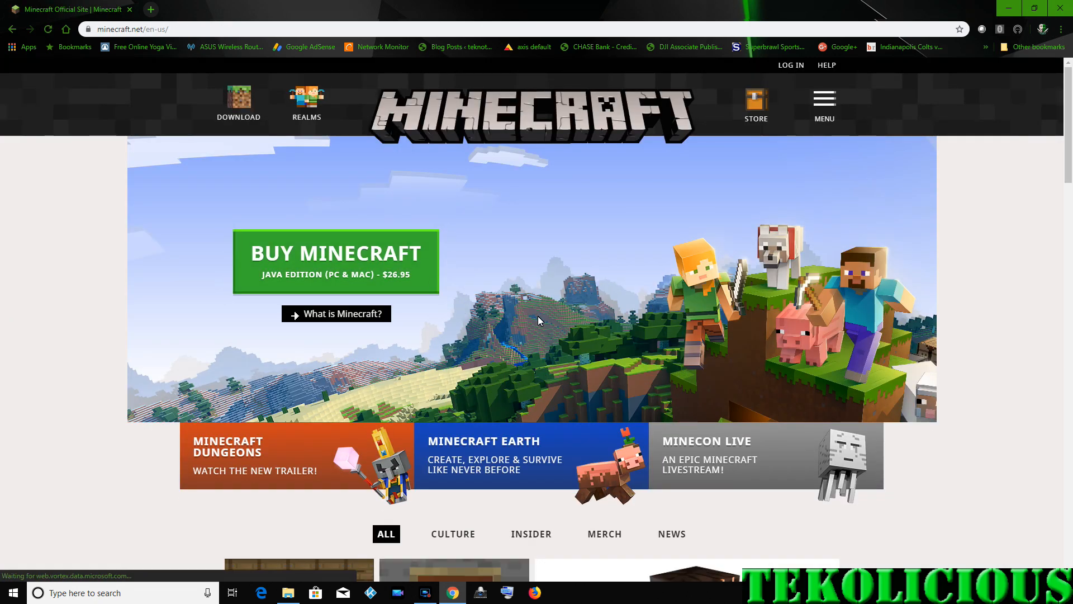
mouse_move(606, 312)
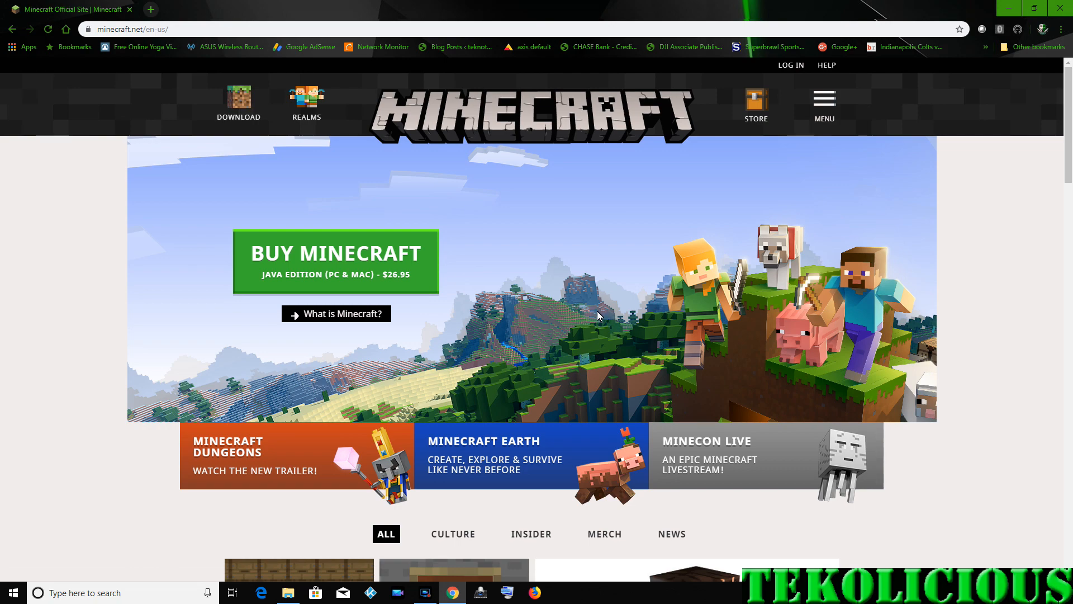
Scroll the minecraft.net home page showing the Java Edition offer.
scroll("down", 3)
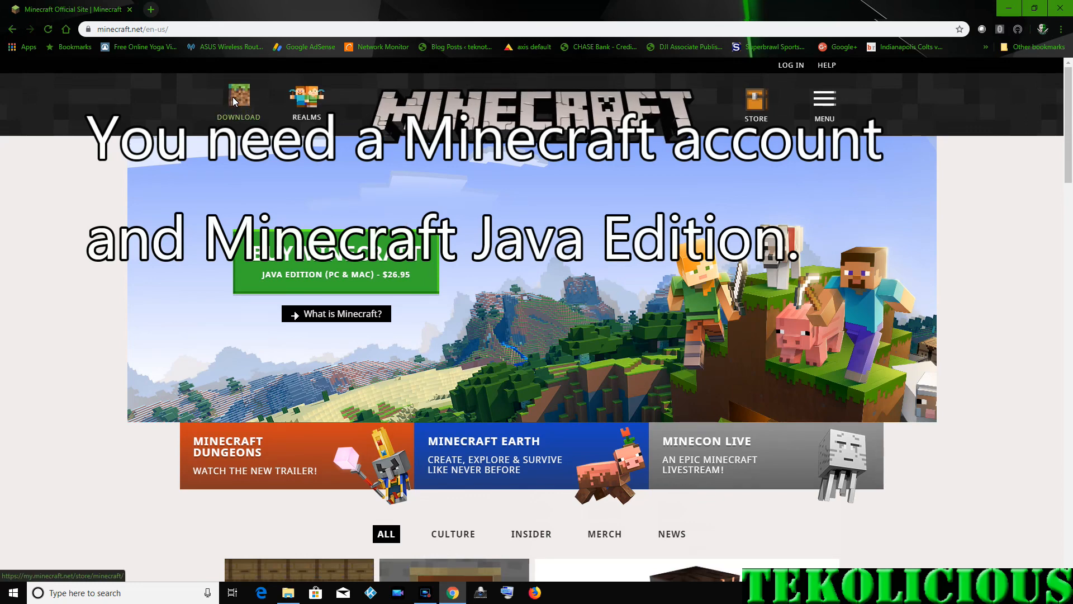
mouse_move(824, 103)
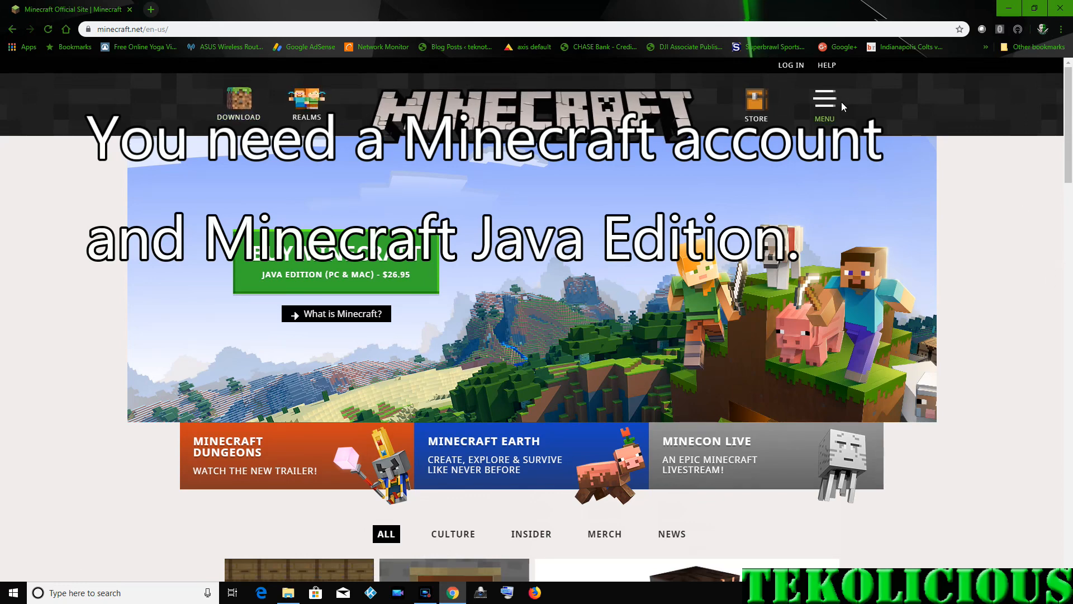
mouse_move(11, 29)
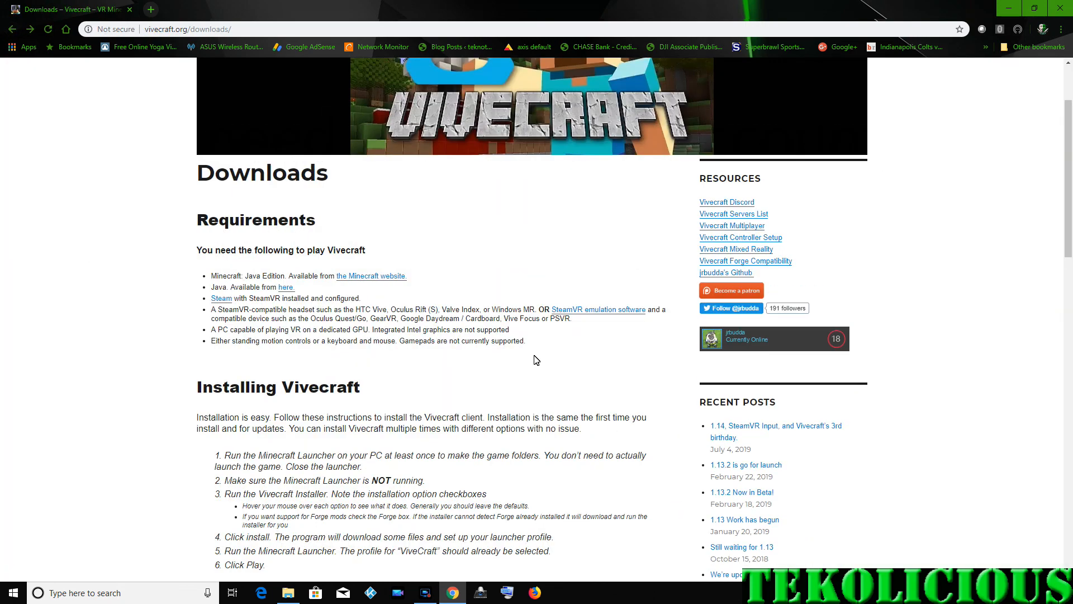
Scroll the Downloads page down to the Current Versions table with 1.14.4 and 1.12.2 clients.
scroll("down", 3)
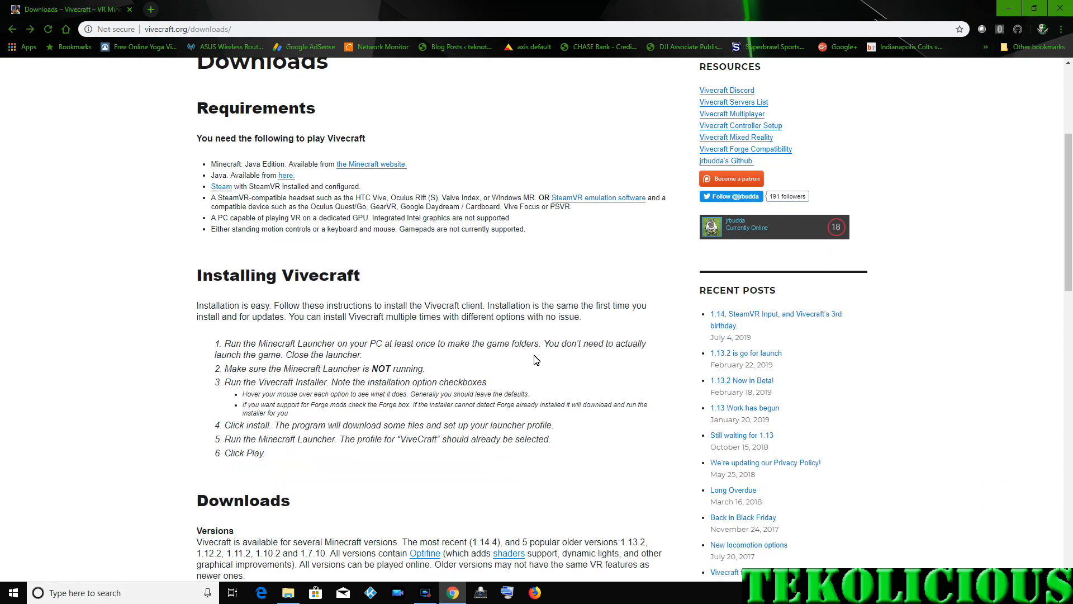
scroll("down", 3)
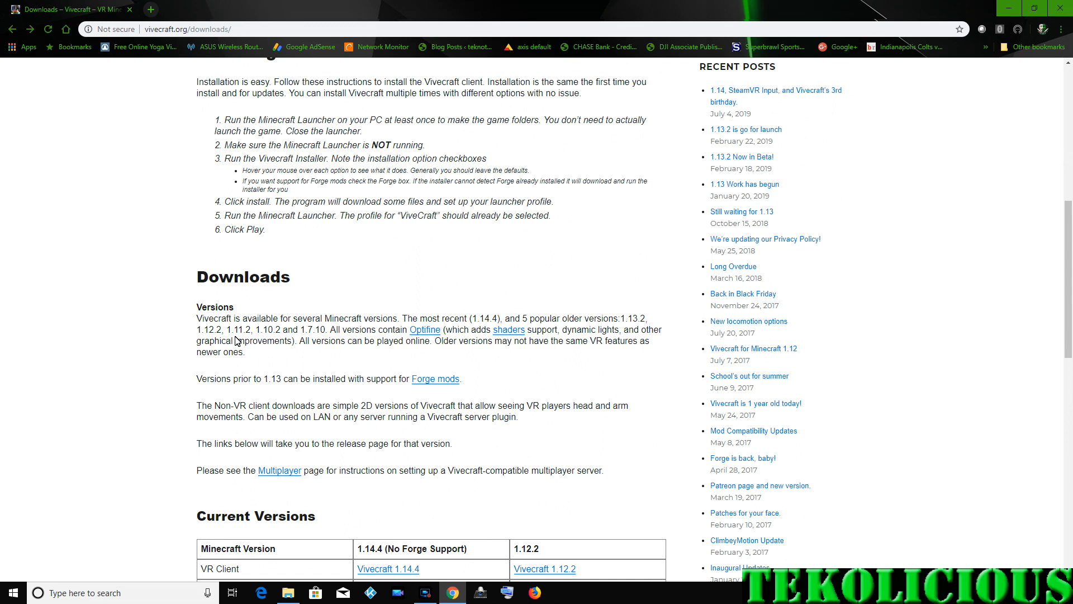
mouse_move(394, 389)
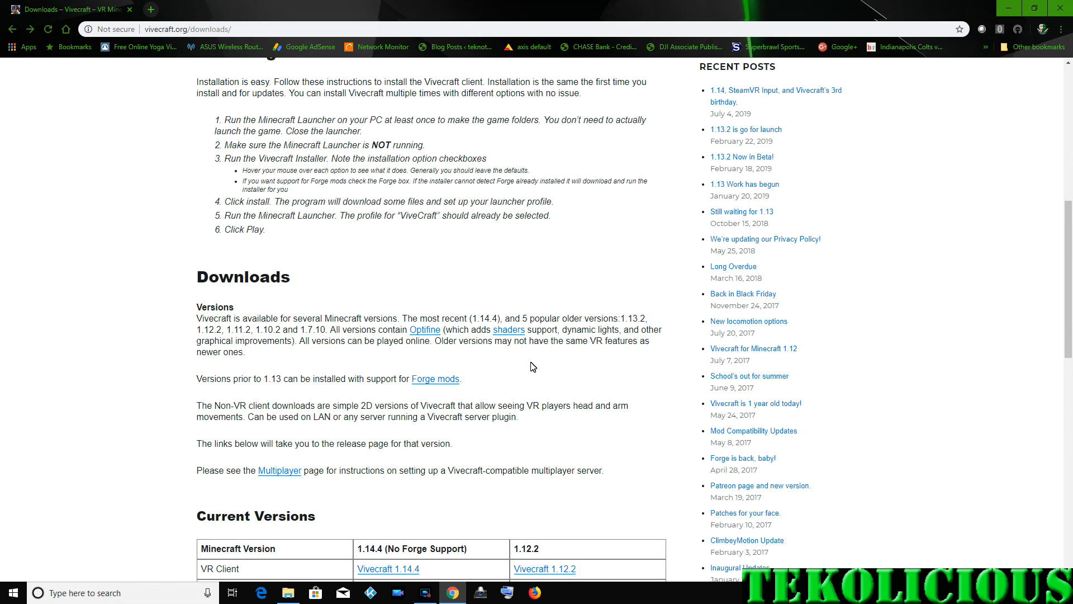
mouse_move(508, 328)
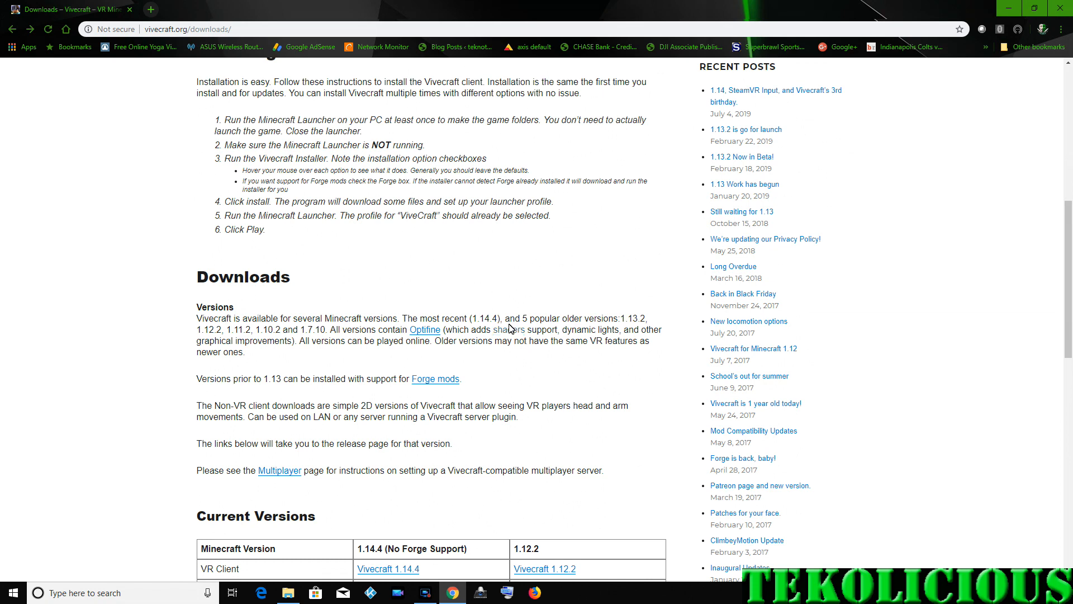
scroll("down", 3)
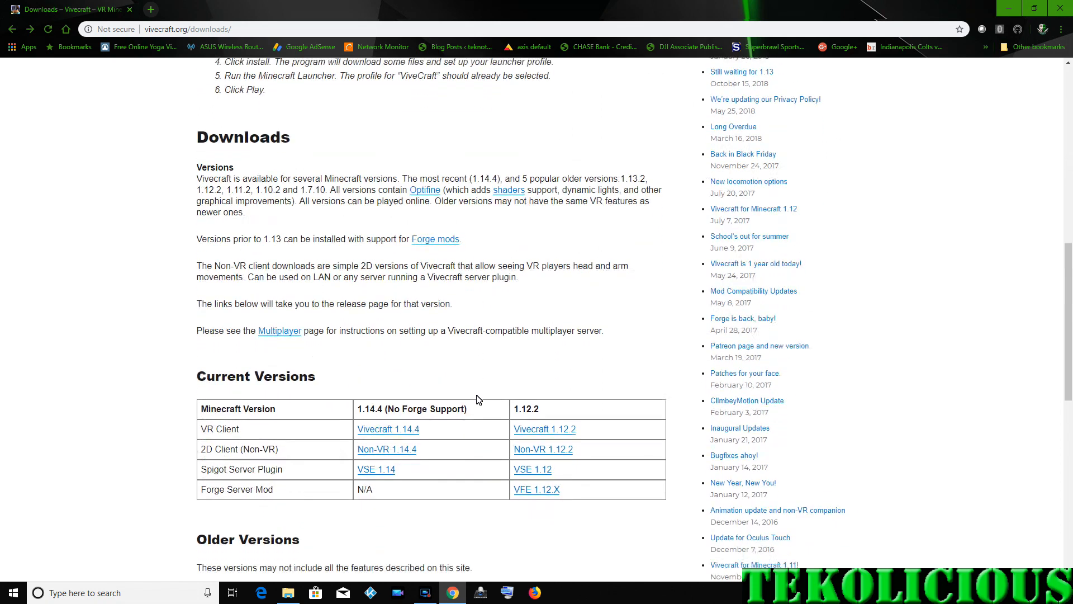
scroll("down", 3)
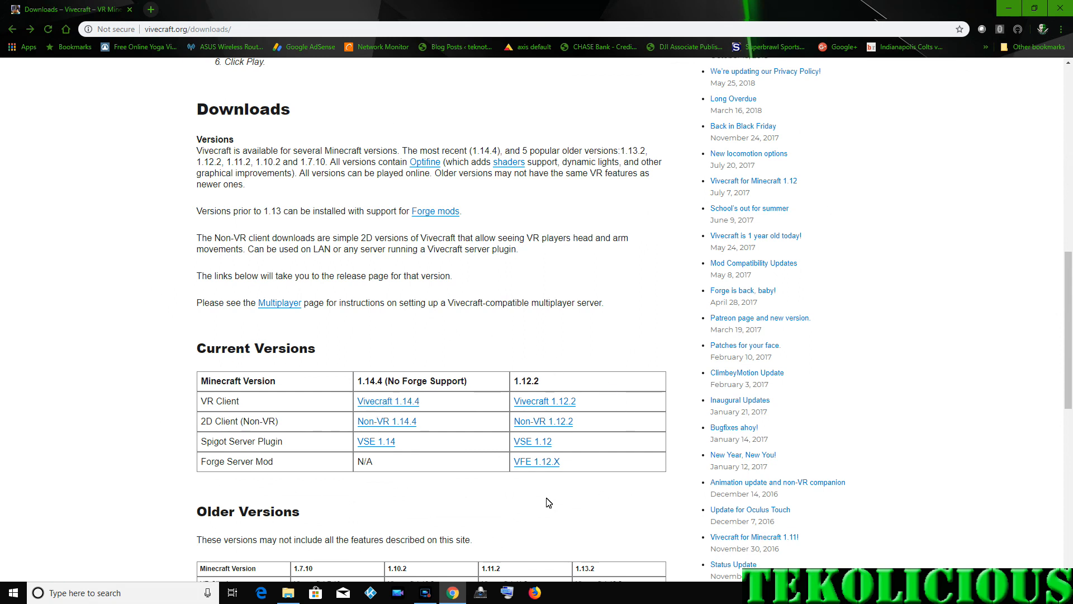
scroll("down", 3)
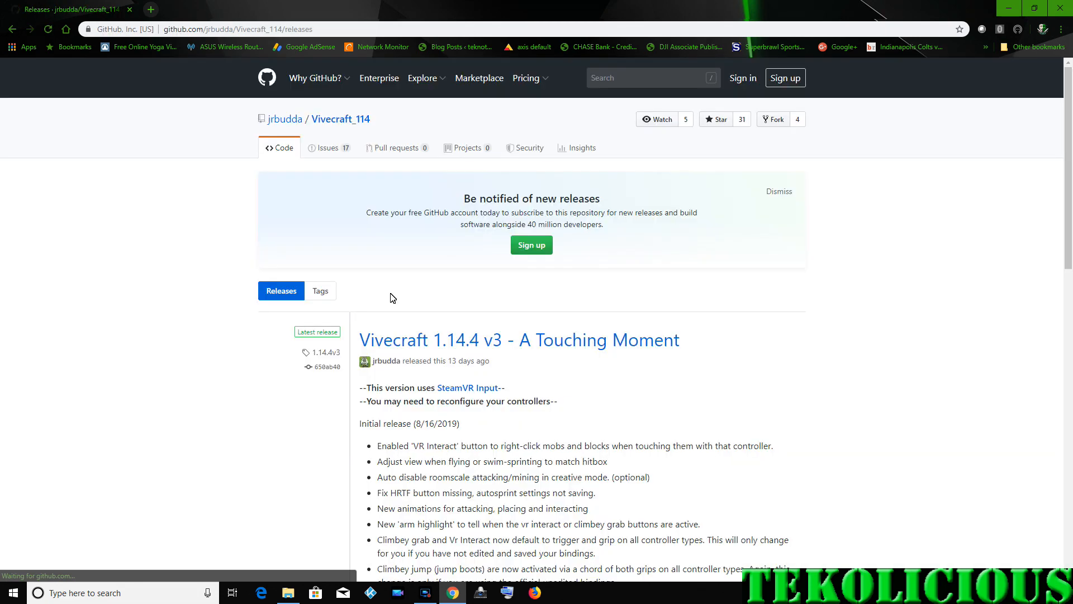
mouse_move(432, 340)
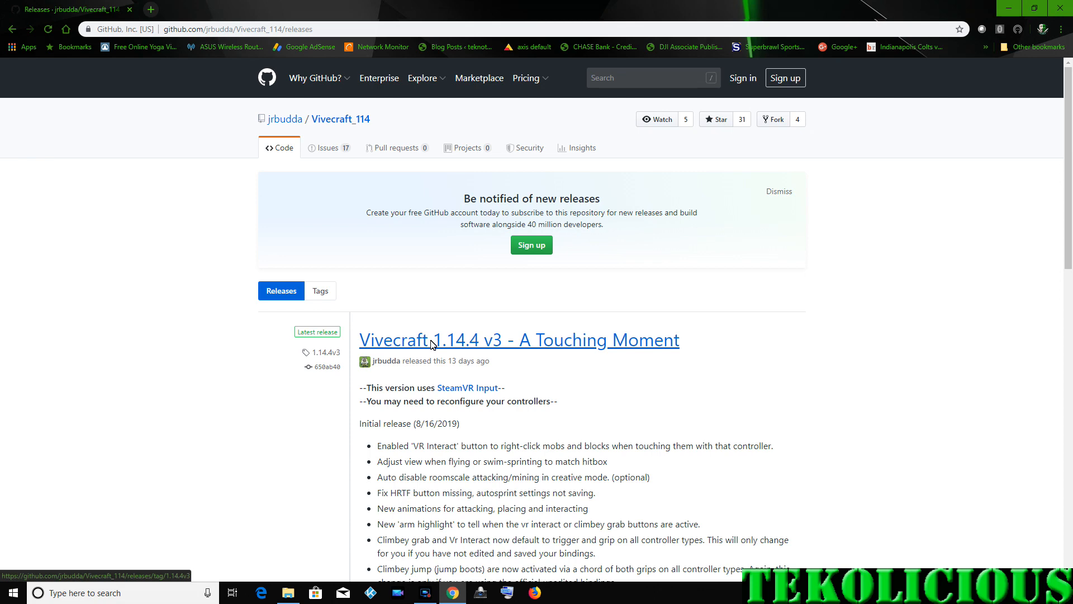
mouse_move(770, 376)
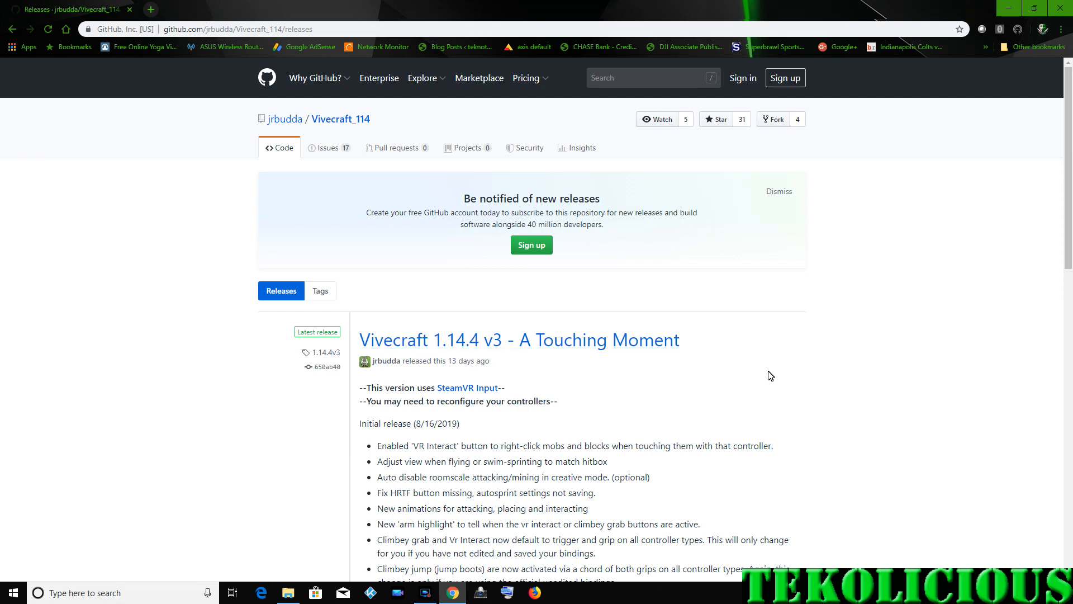
Close Chrome and run the downloaded Vivecraft installer .exe from the desktop.
scroll("down", 3)
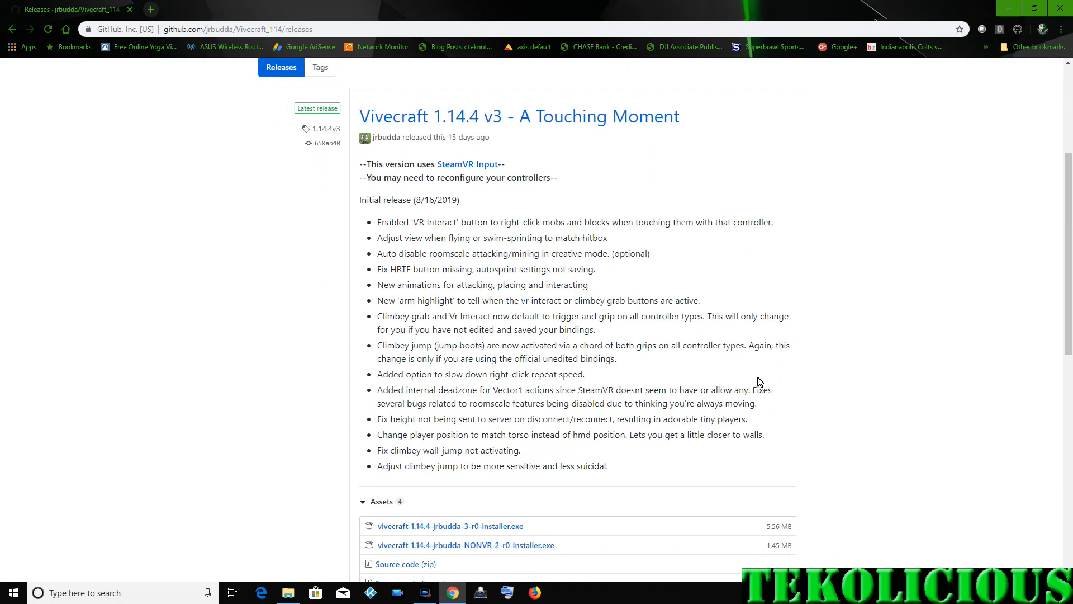
scroll("up", 3)
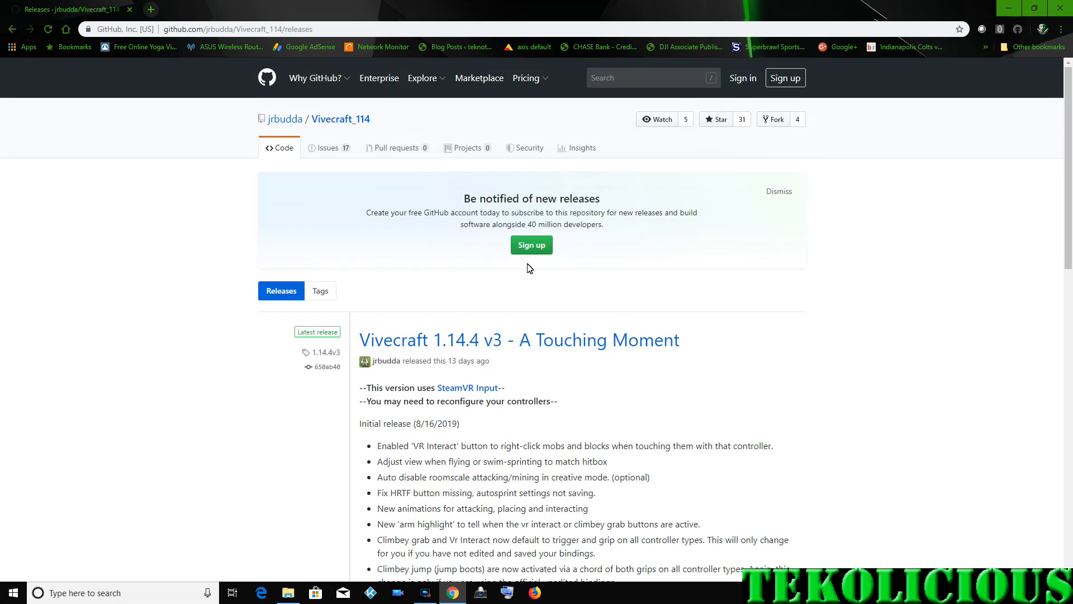
mouse_move(1063, 8)
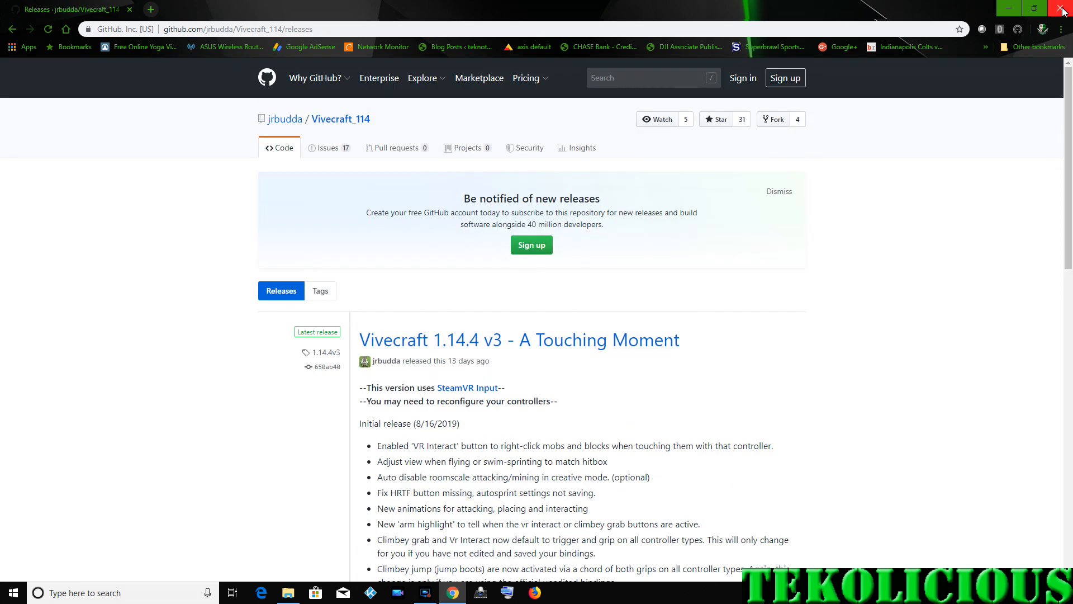
mouse_move(1064, 10)
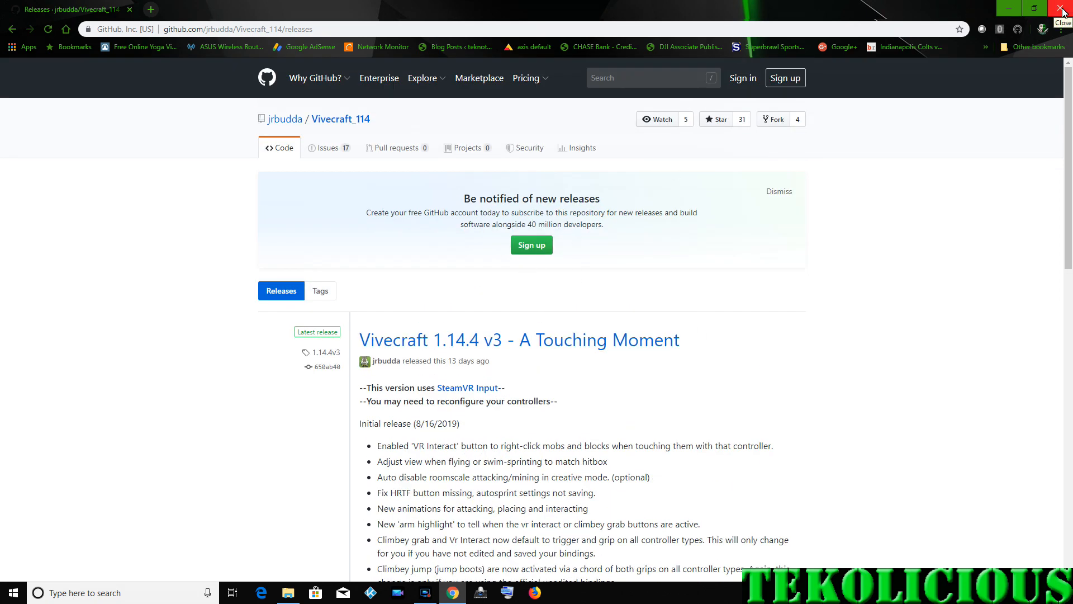
left_click(1063, 7)
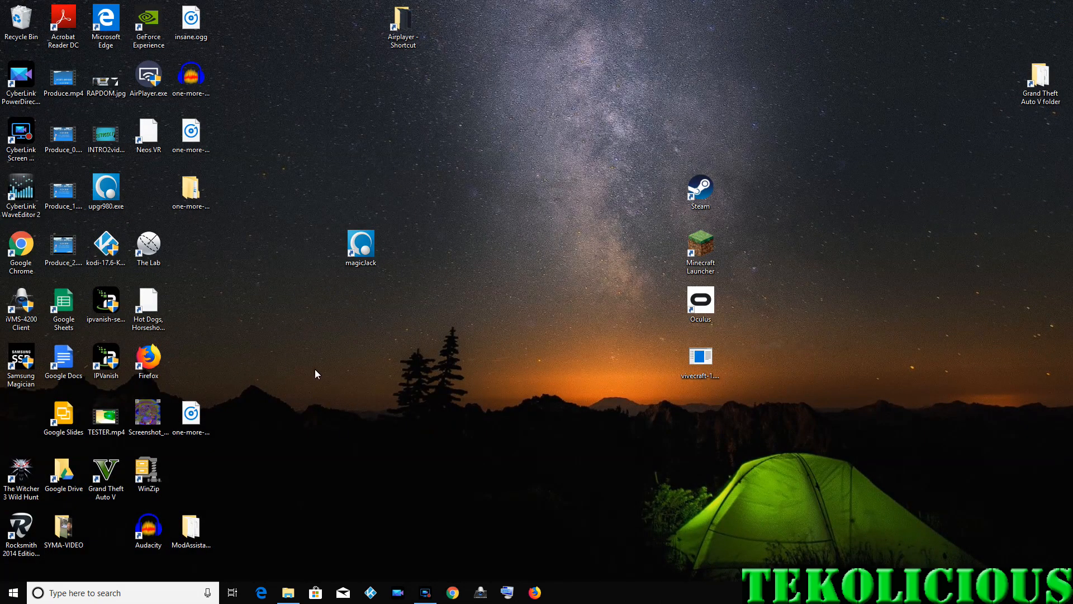
double_click(700, 356)
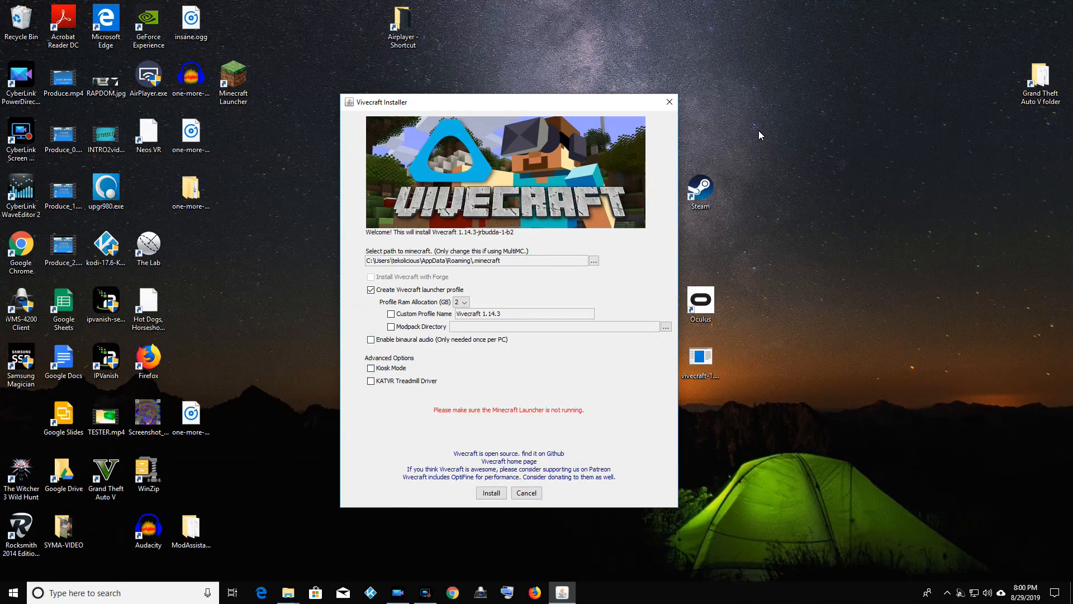
mouse_move(416, 290)
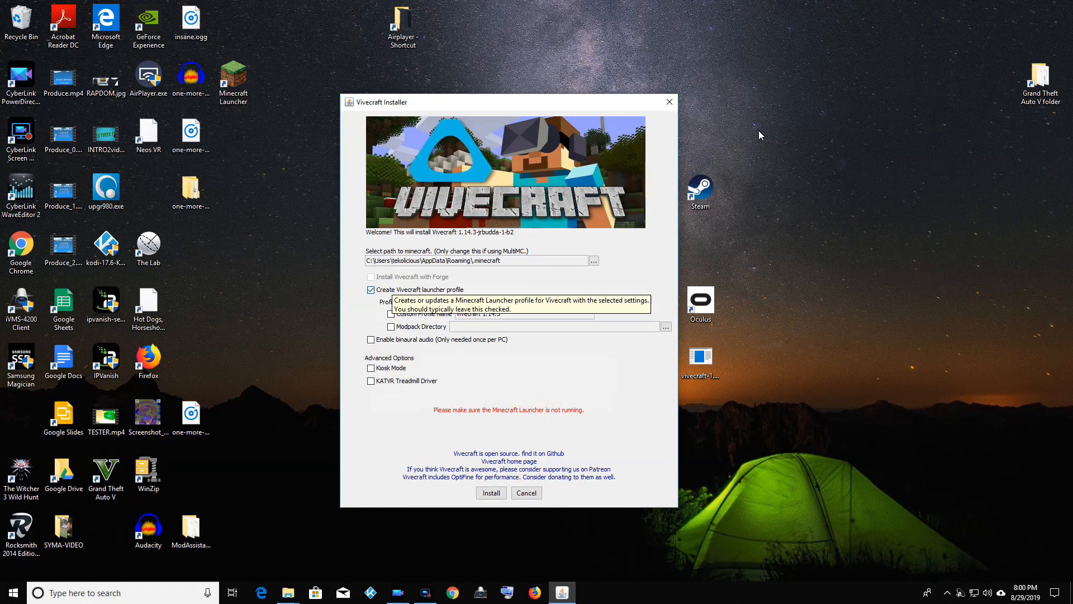
Allocate 8 GB RAM, name the profile Vivecraft 1.14.3V2, and enable binaural audio.
left_click(469, 302)
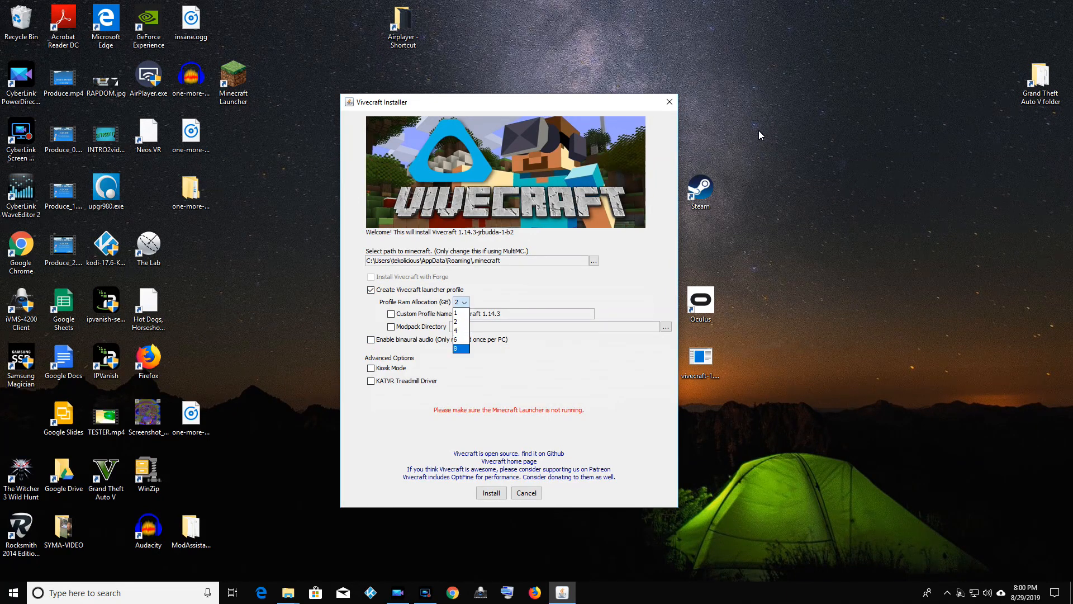
left_click(455, 349)
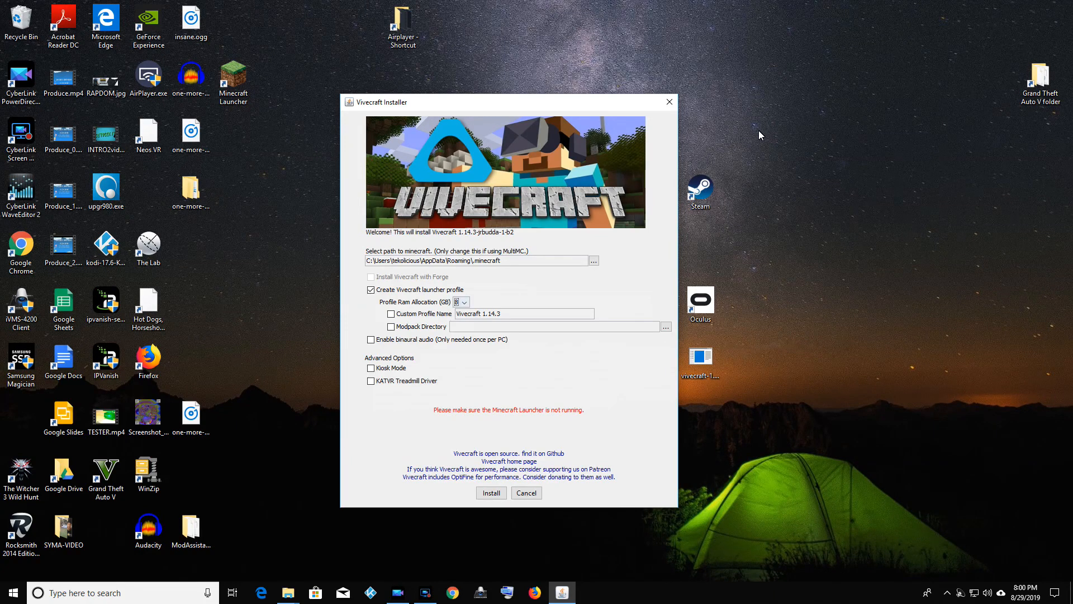
left_click(391, 313)
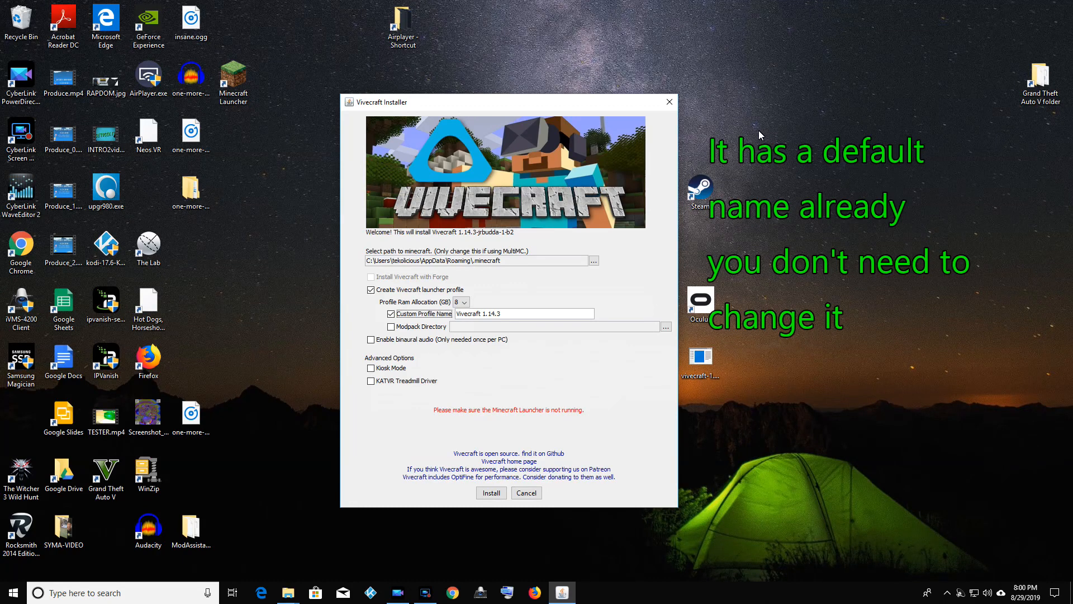
left_click(523, 313)
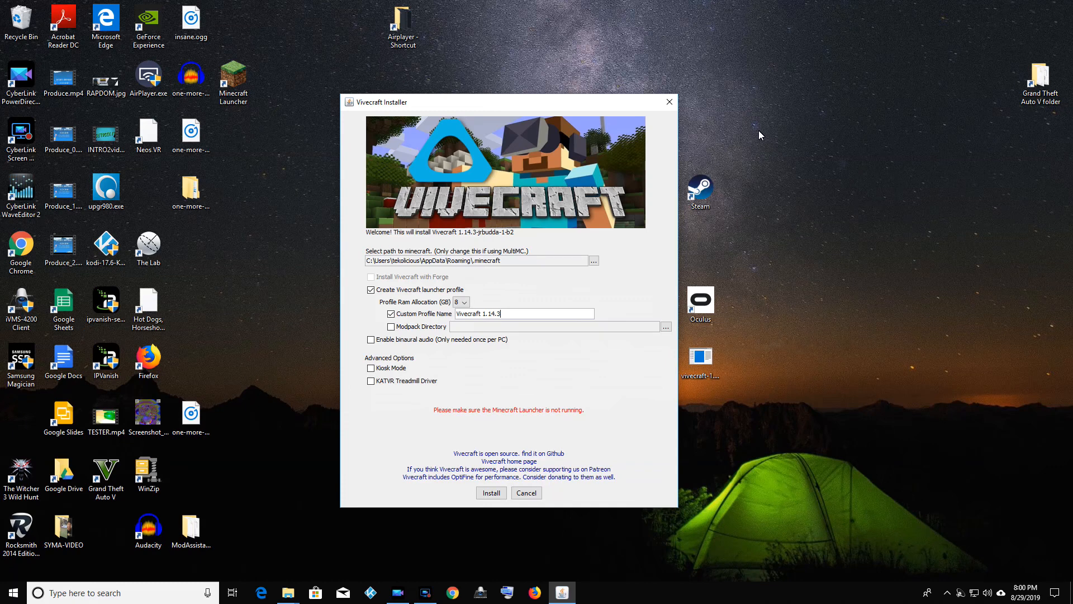
type("V2")
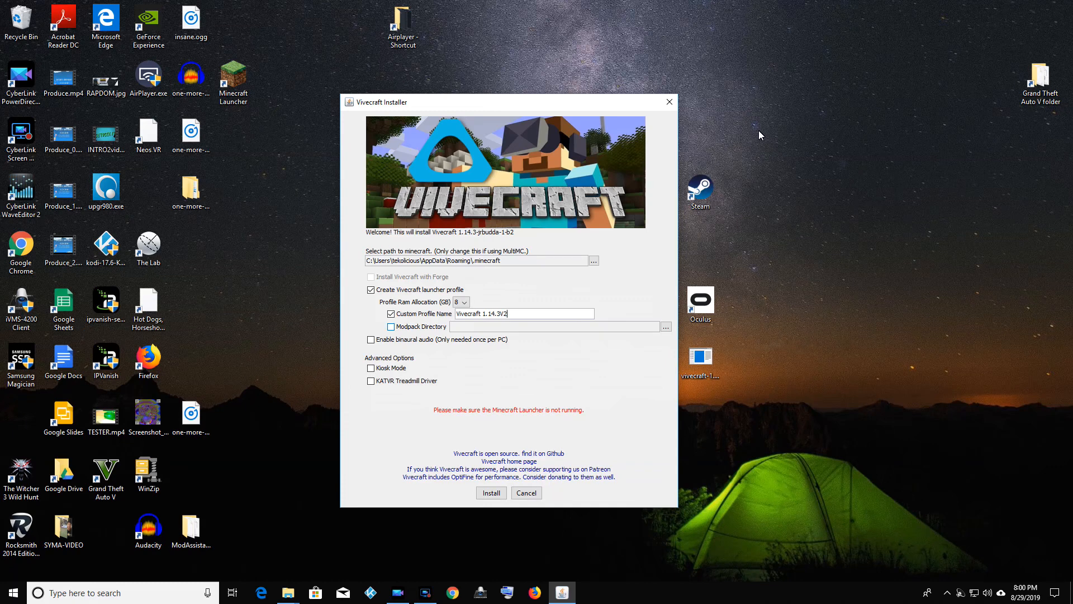
left_click(371, 340)
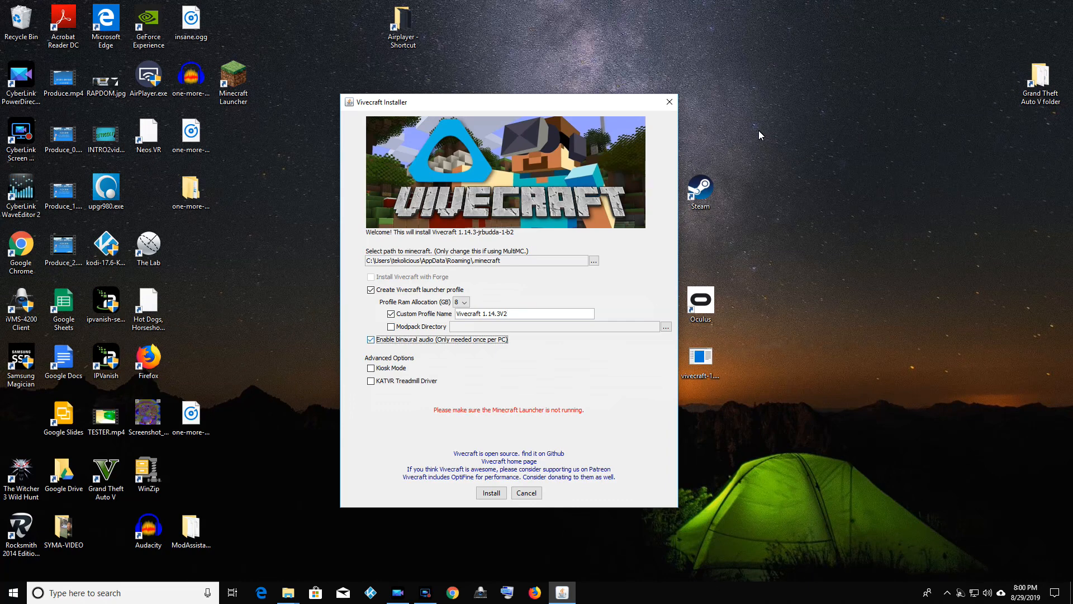
mouse_move(391, 380)
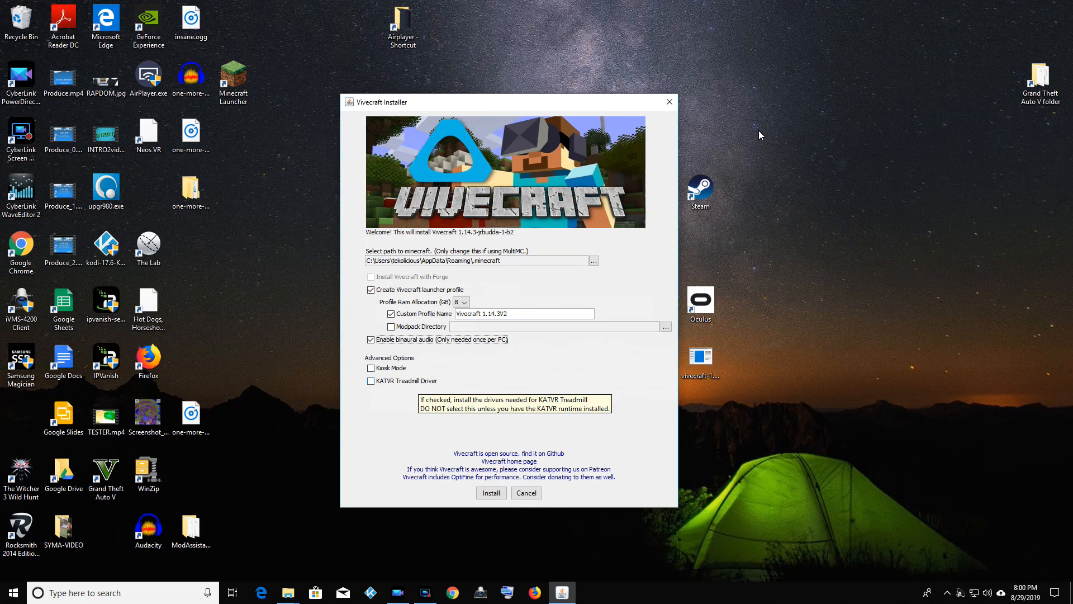
Install Vivecraft, confirming the launcher-closed warning and the Complete message.
left_click(491, 493)
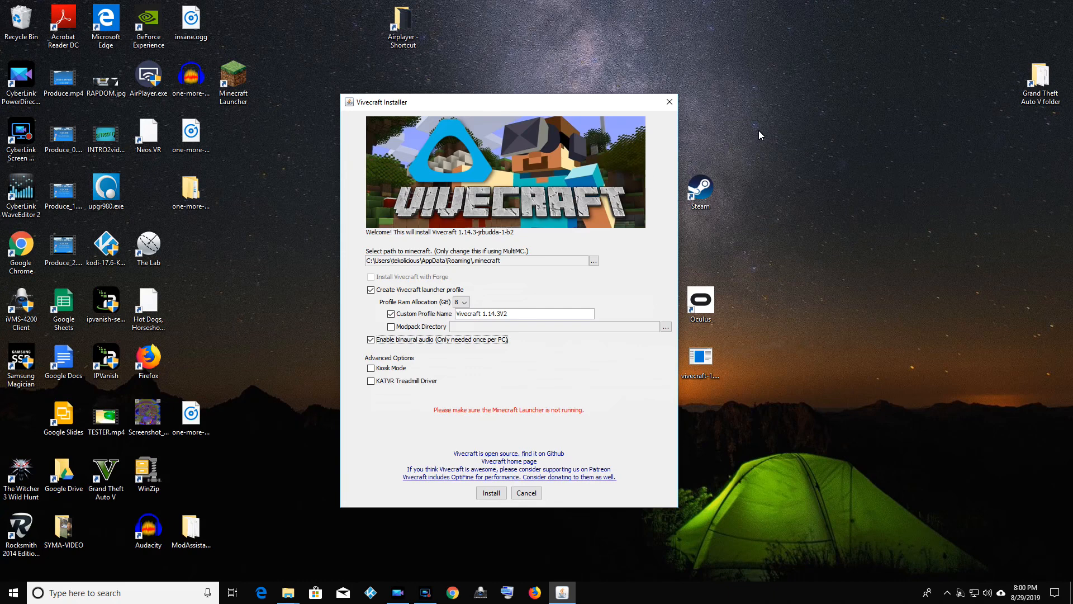
left_click(491, 493)
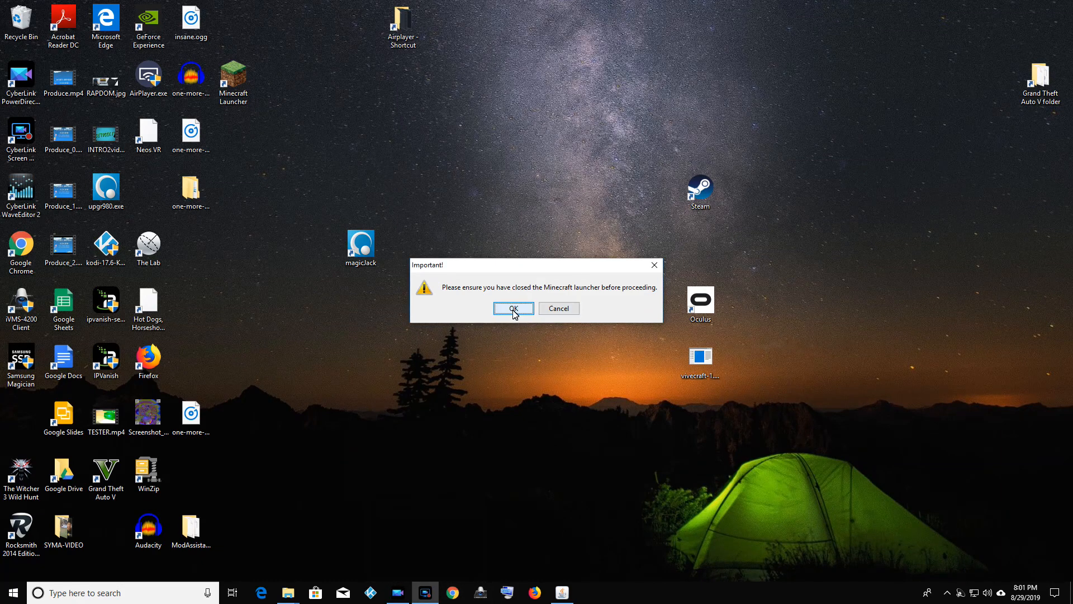
left_click(513, 308)
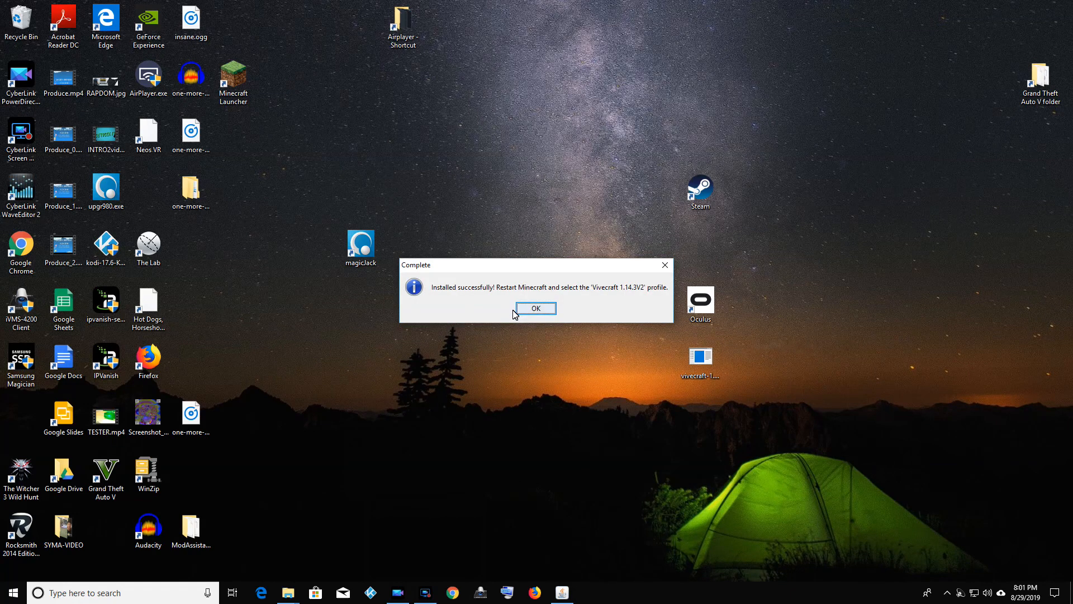
left_click(536, 309)
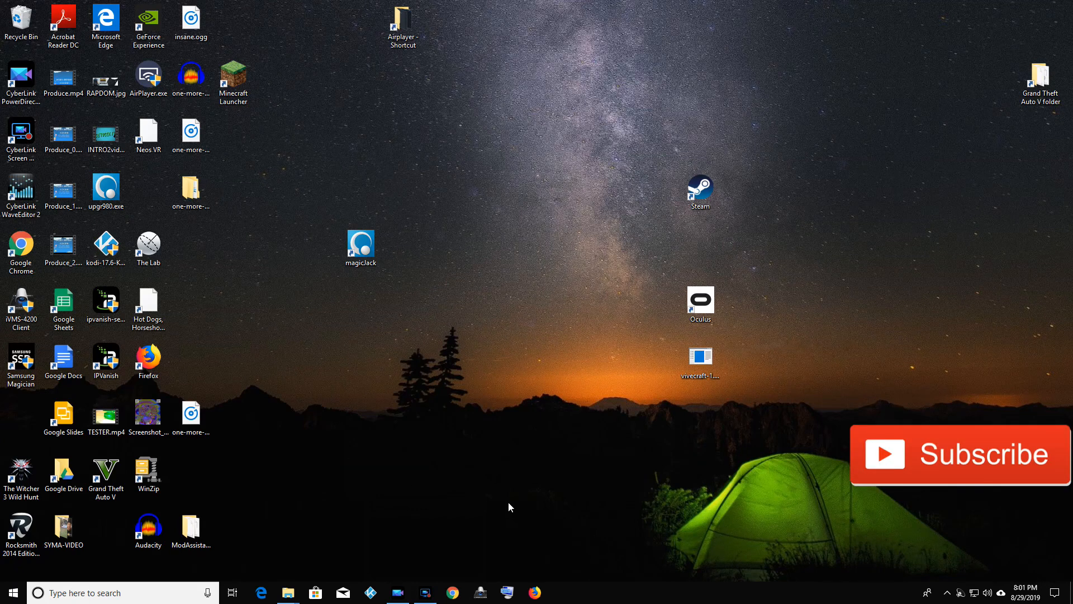
mouse_move(255, 553)
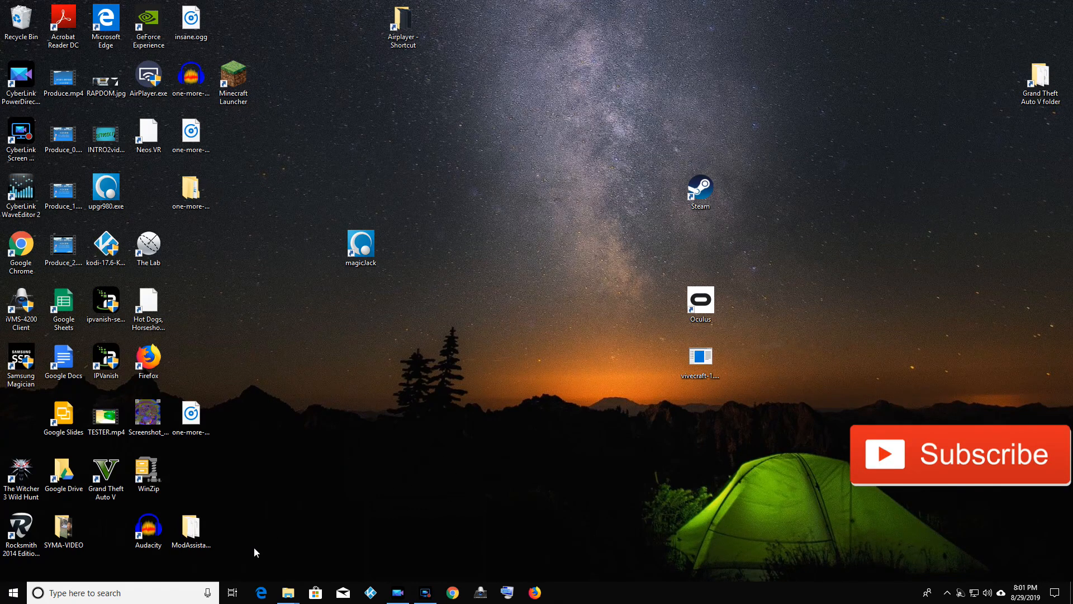
mouse_move(250, 278)
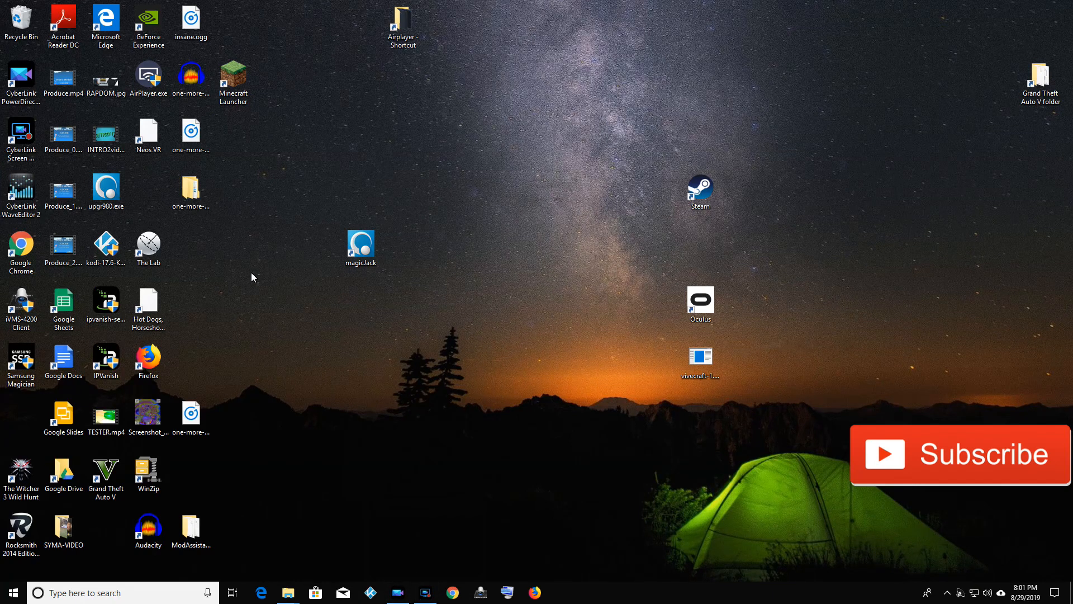
mouse_move(274, 193)
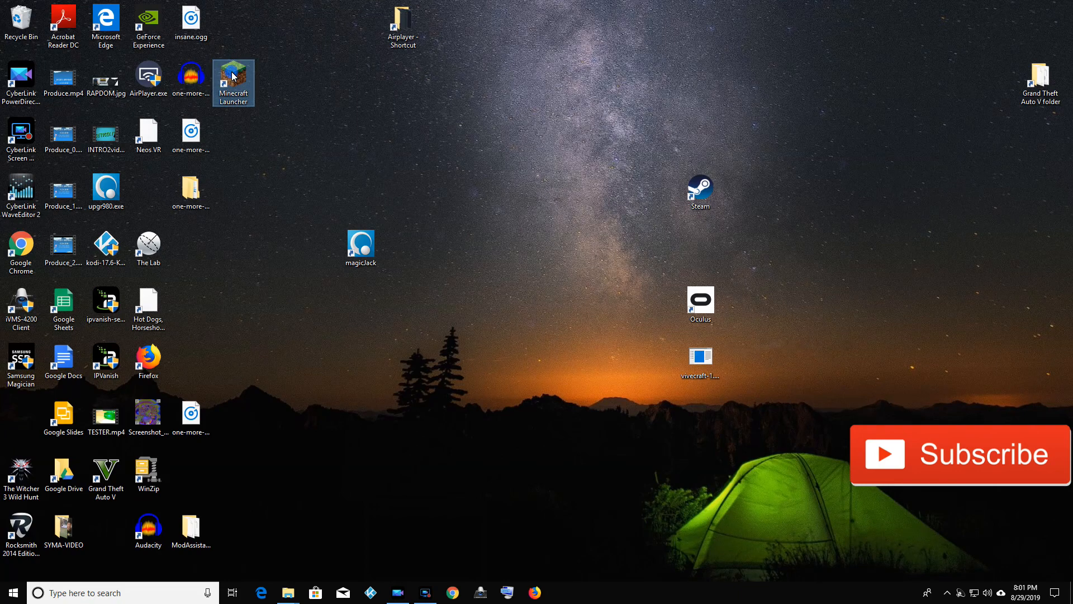
double_click(233, 77)
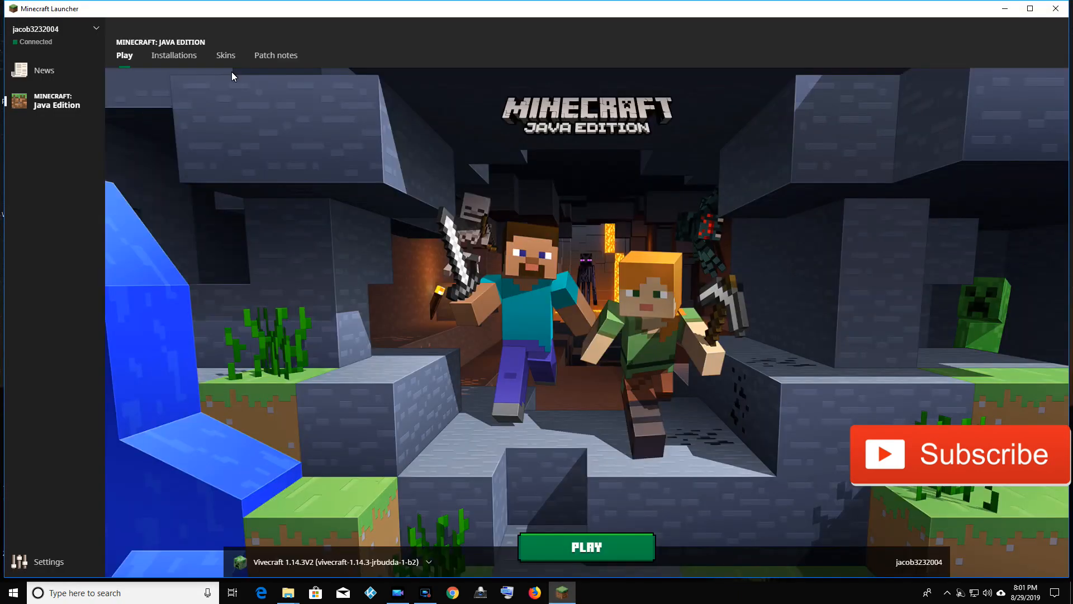
mouse_move(700, 287)
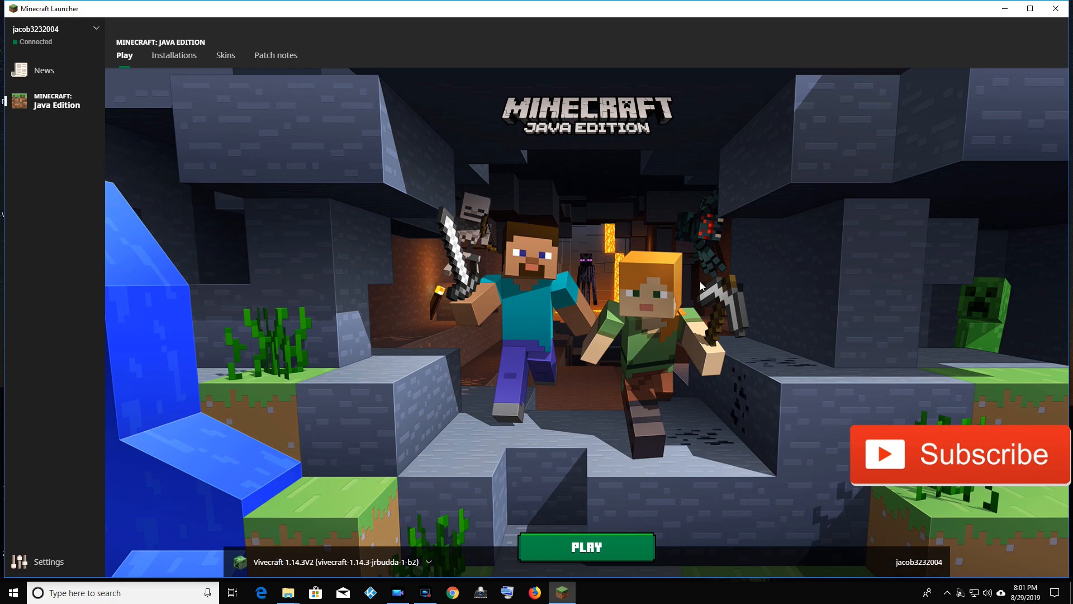
mouse_move(380, 572)
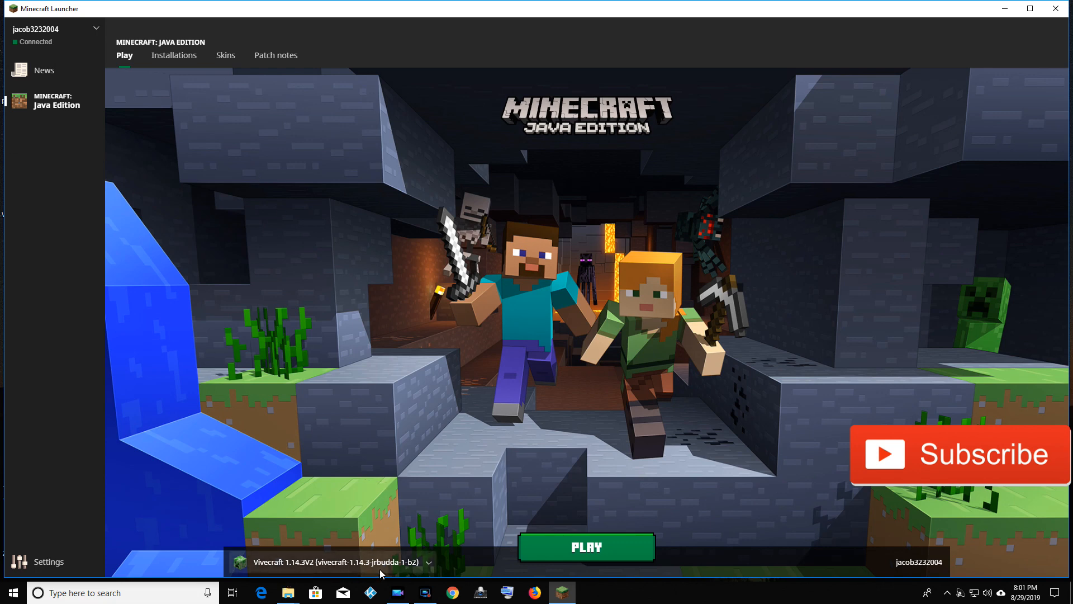
mouse_move(271, 573)
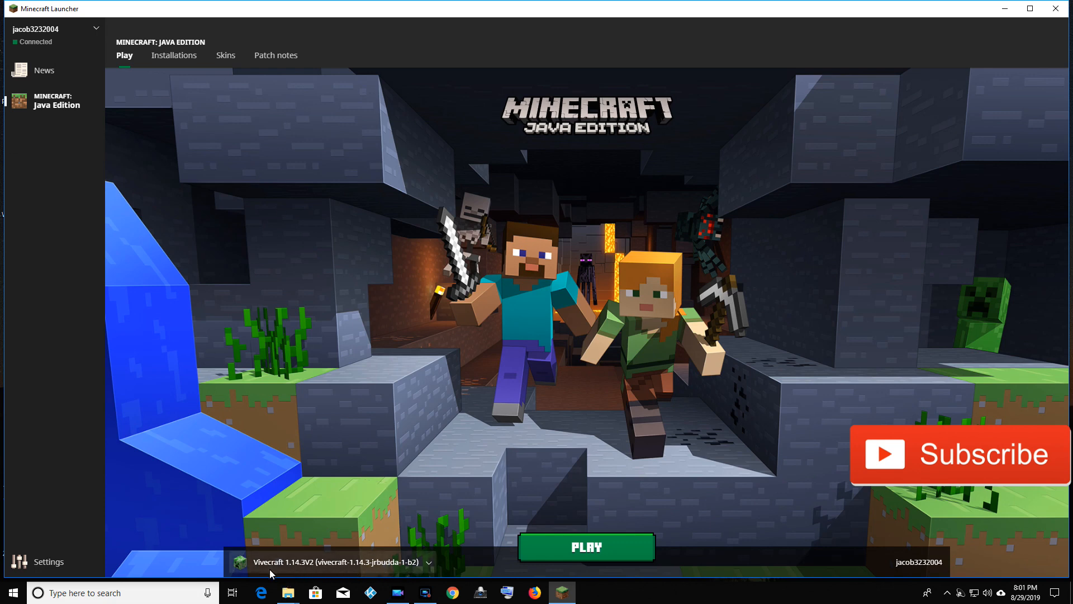
left_click(429, 562)
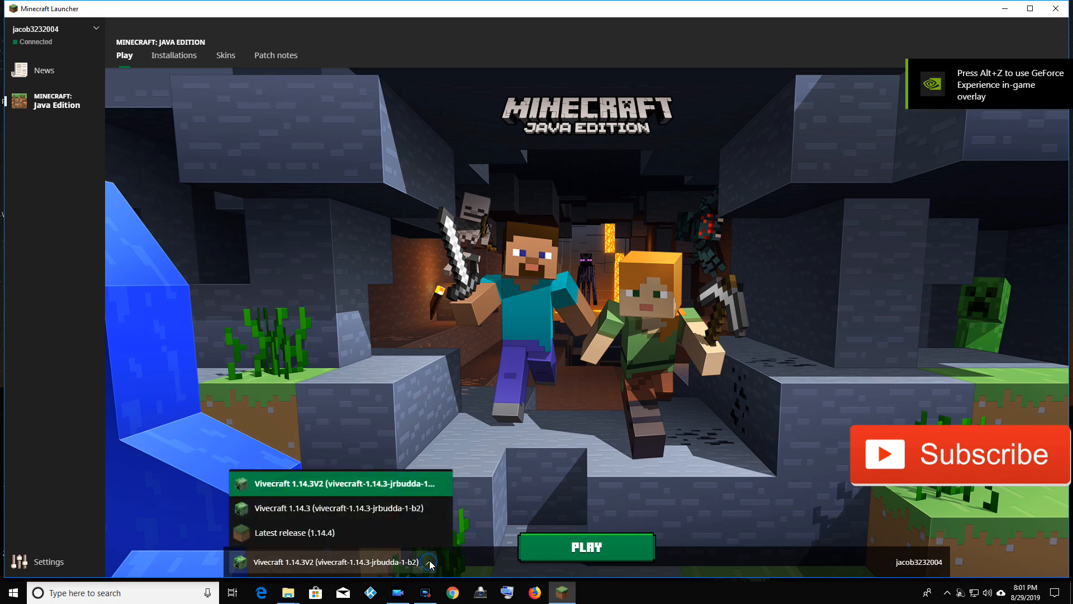
mouse_move(397, 508)
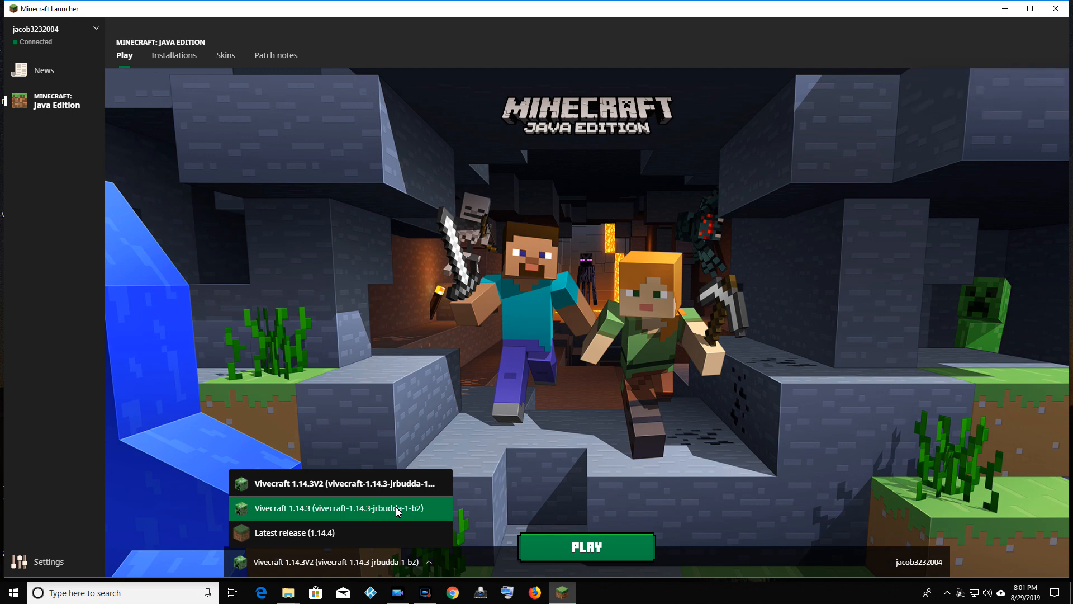
mouse_move(344, 570)
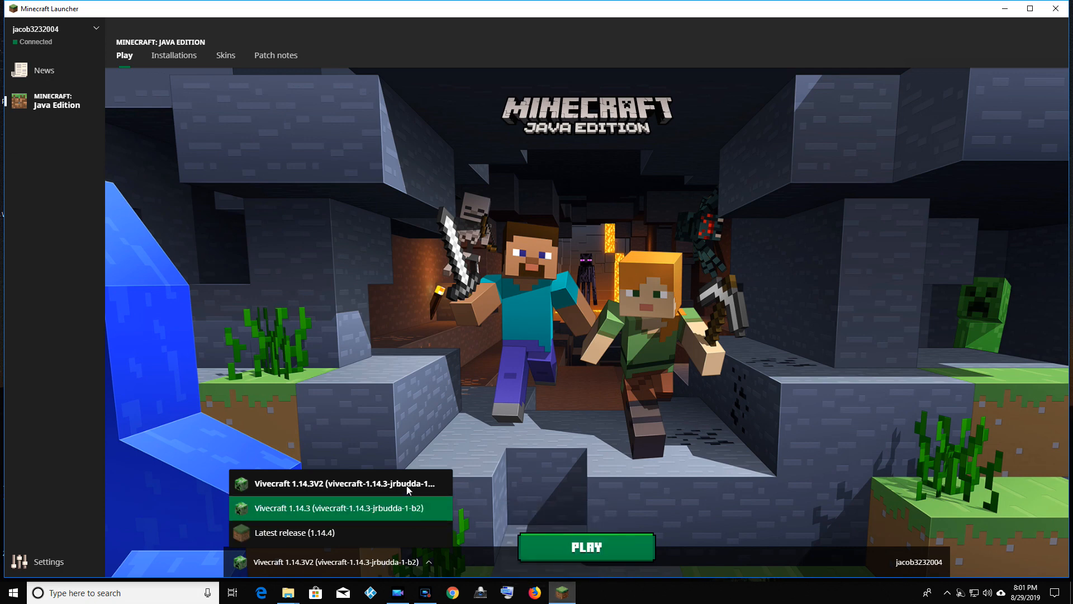
mouse_move(1002, 11)
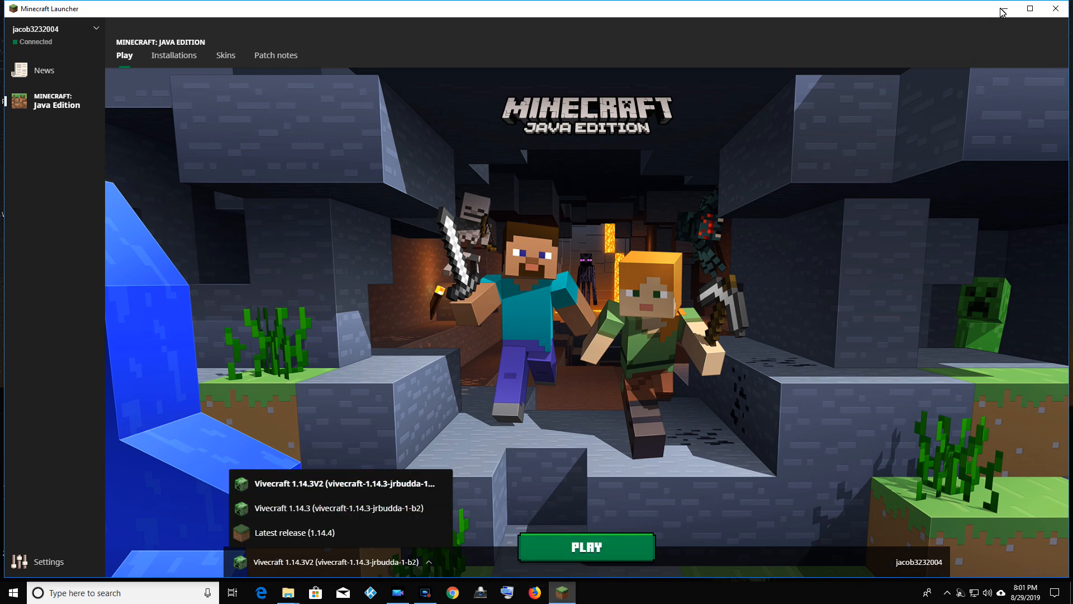
left_click(1030, 8)
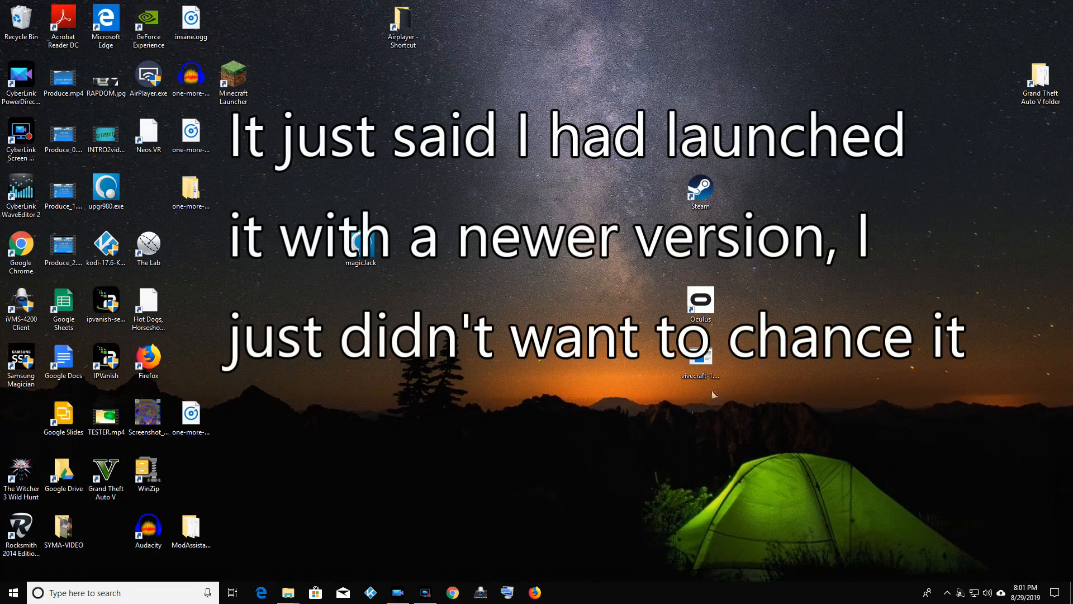
mouse_move(772, 458)
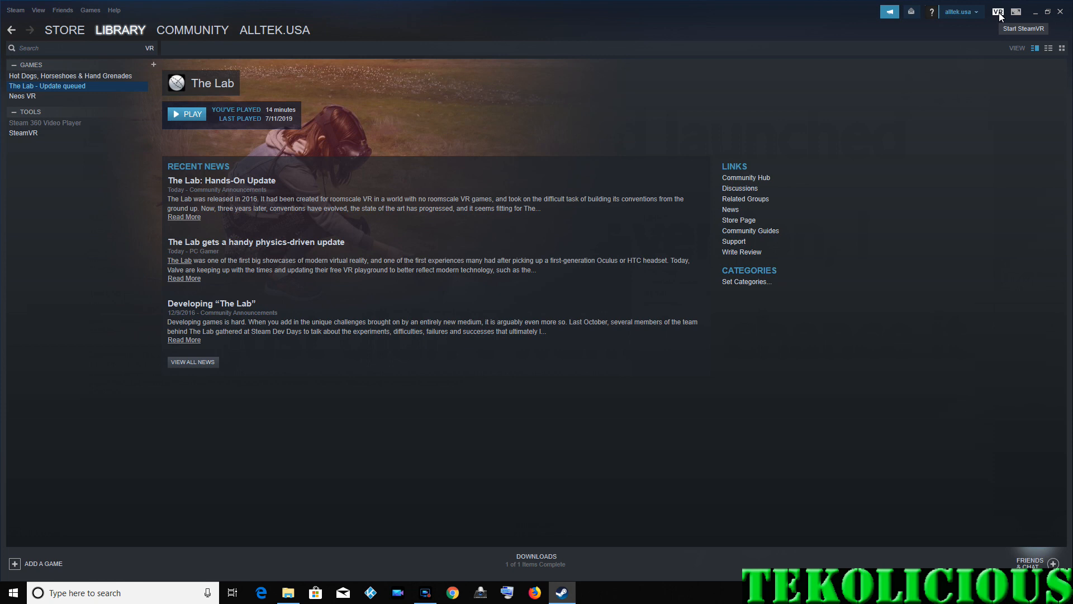
Start SteamVR from Steam's VR button and minimise the Steam window.
left_click(999, 11)
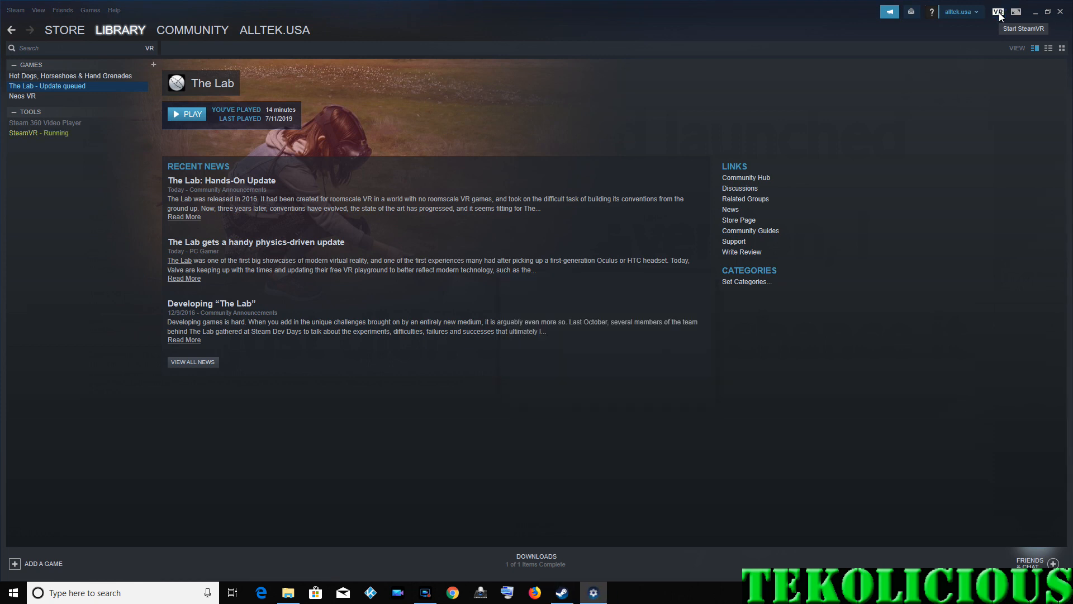
left_click(999, 11)
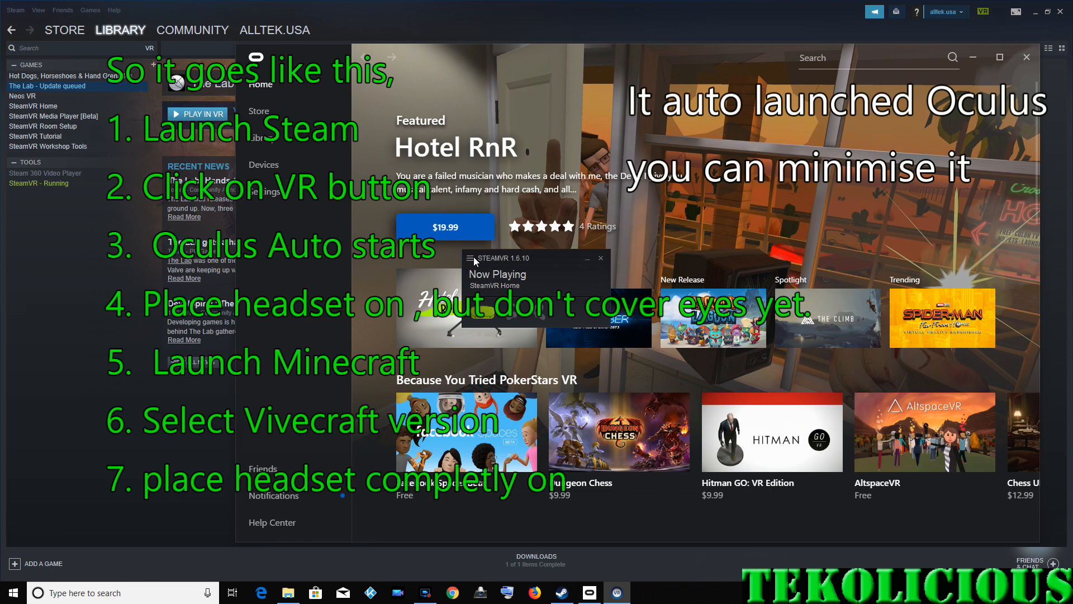
mouse_move(514, 268)
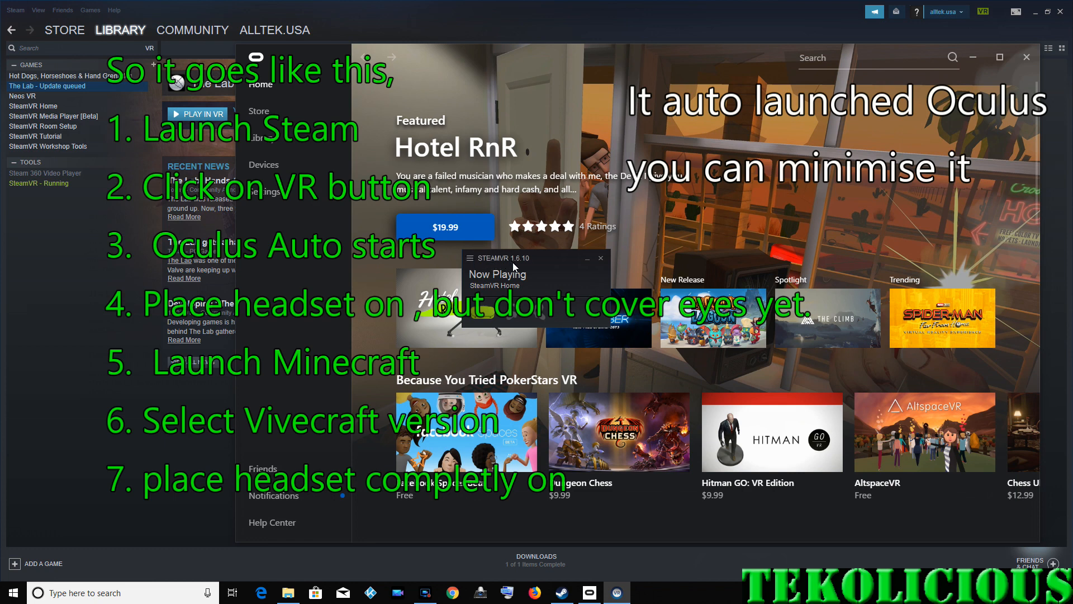
mouse_move(514, 267)
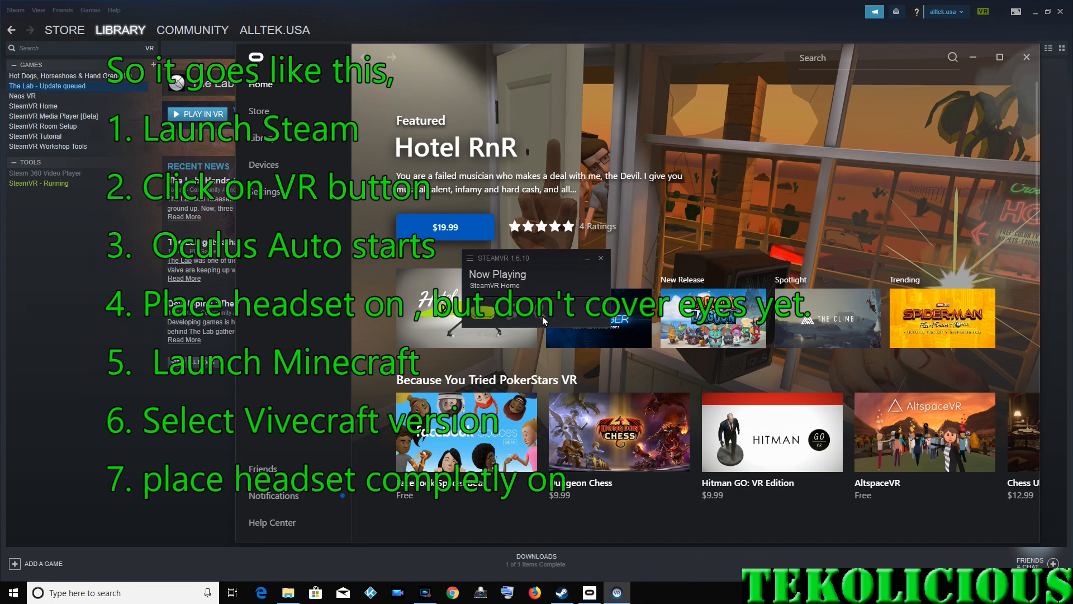
mouse_move(1038, 98)
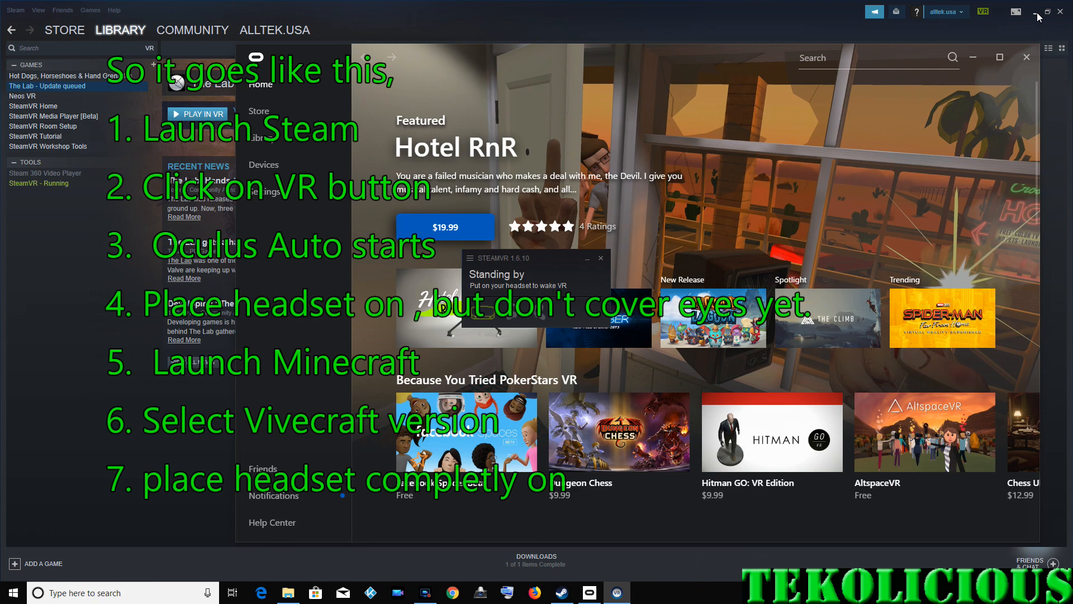
left_click(1040, 18)
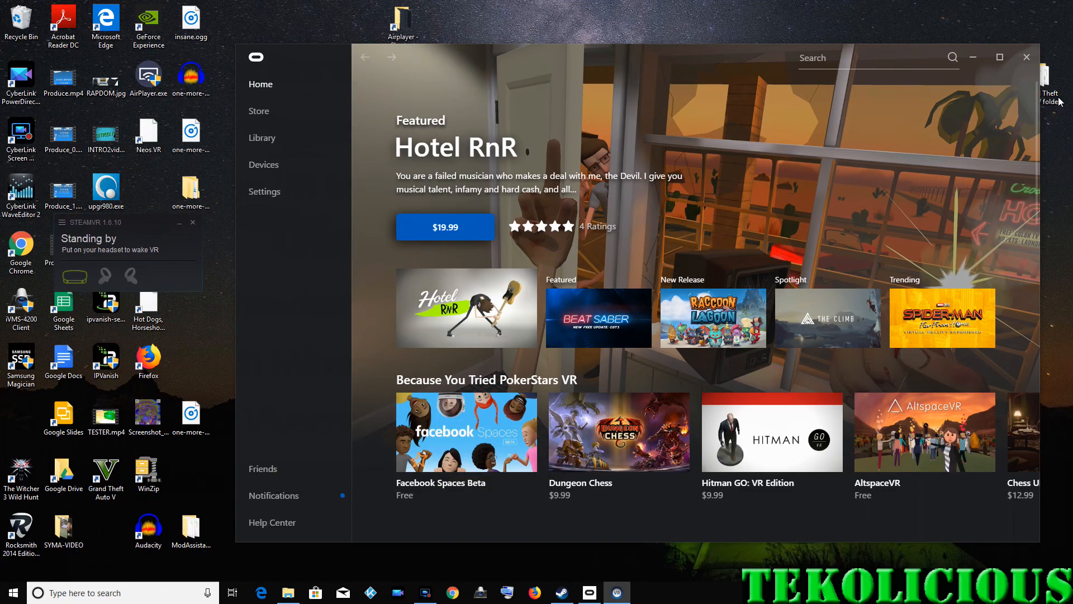
mouse_move(886, 444)
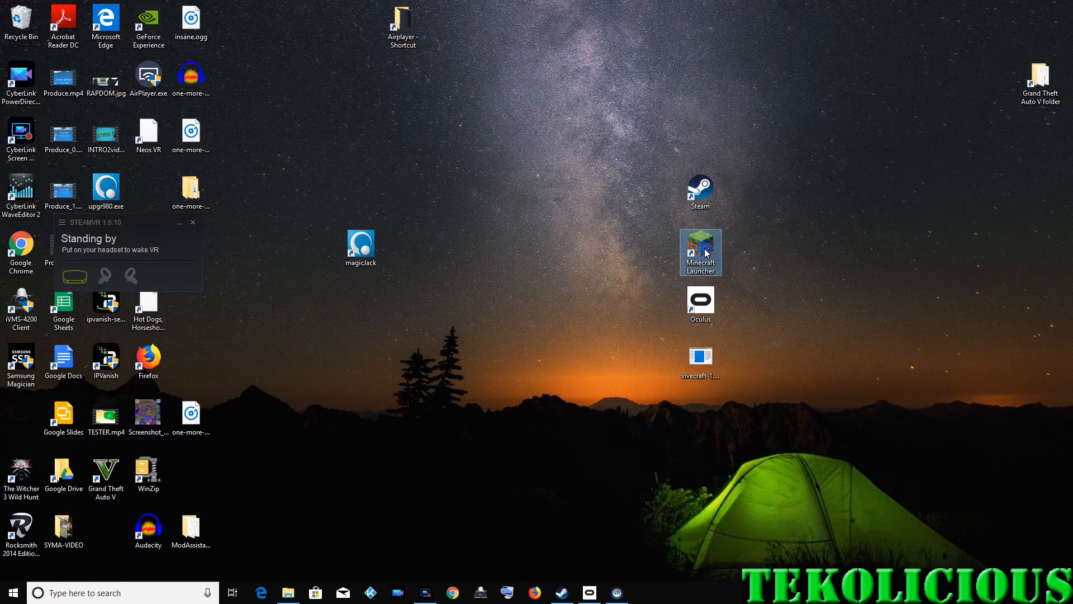
Play the Vivecraft 1.14.3 installation from the maximised Minecraft Launcher's Installations list.
double_click(700, 251)
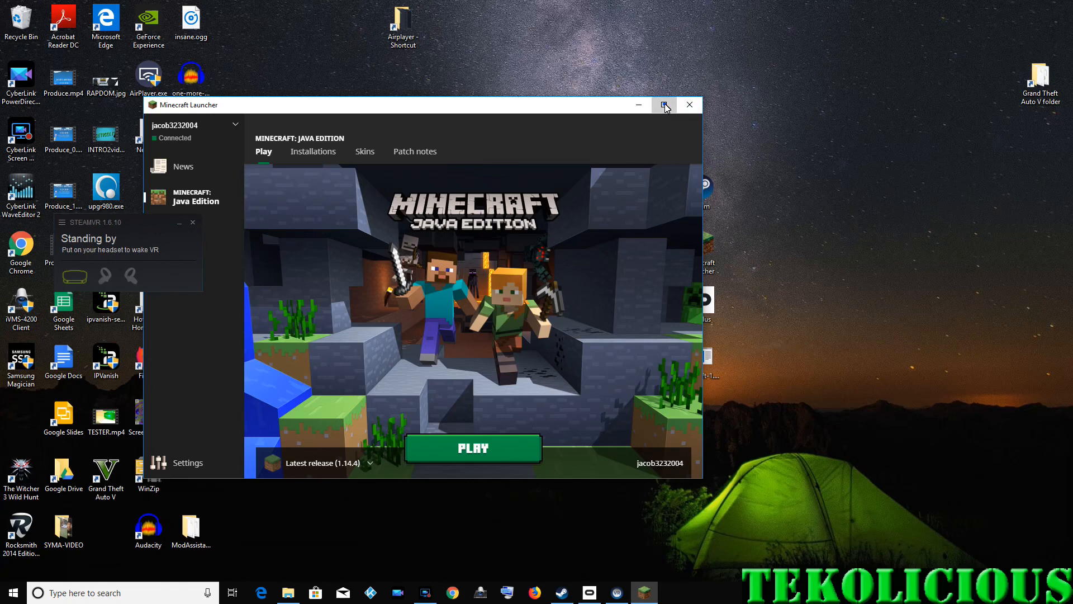
left_click(665, 105)
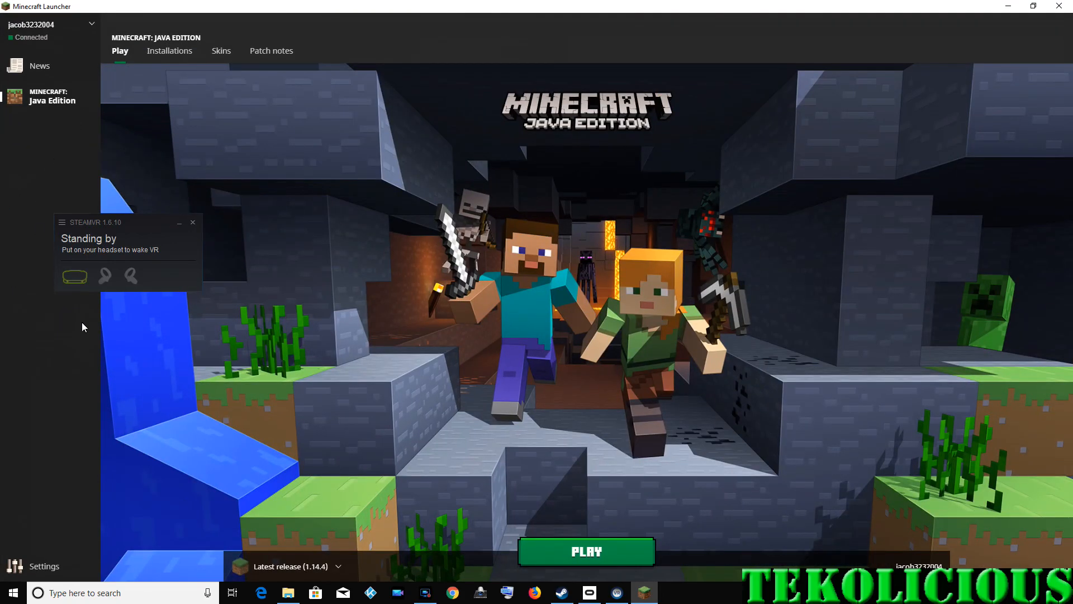
left_click(169, 51)
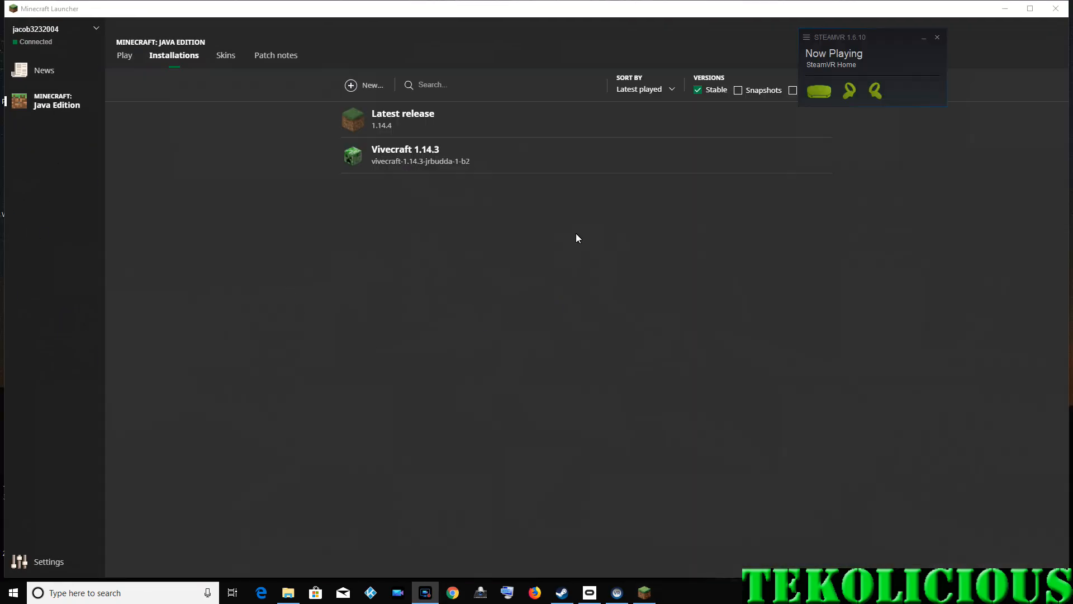
mouse_move(396, 176)
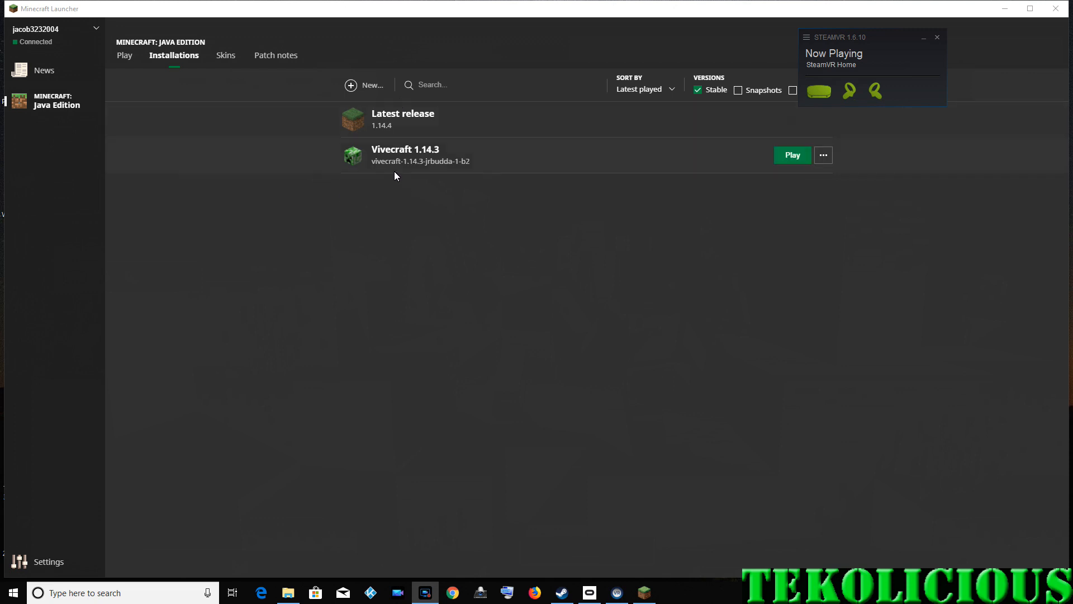
mouse_move(395, 123)
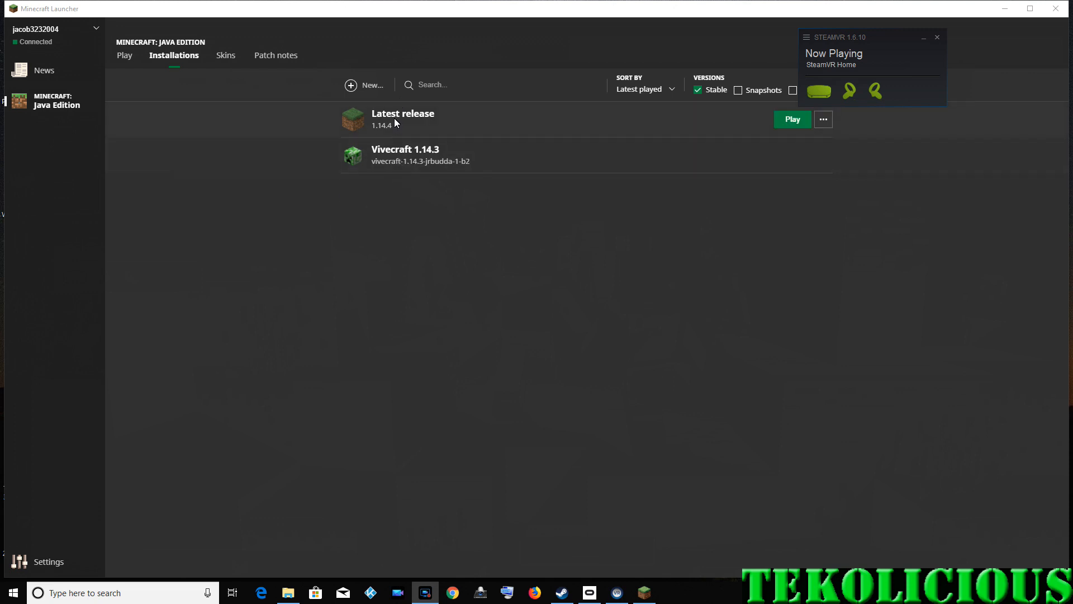
mouse_move(401, 154)
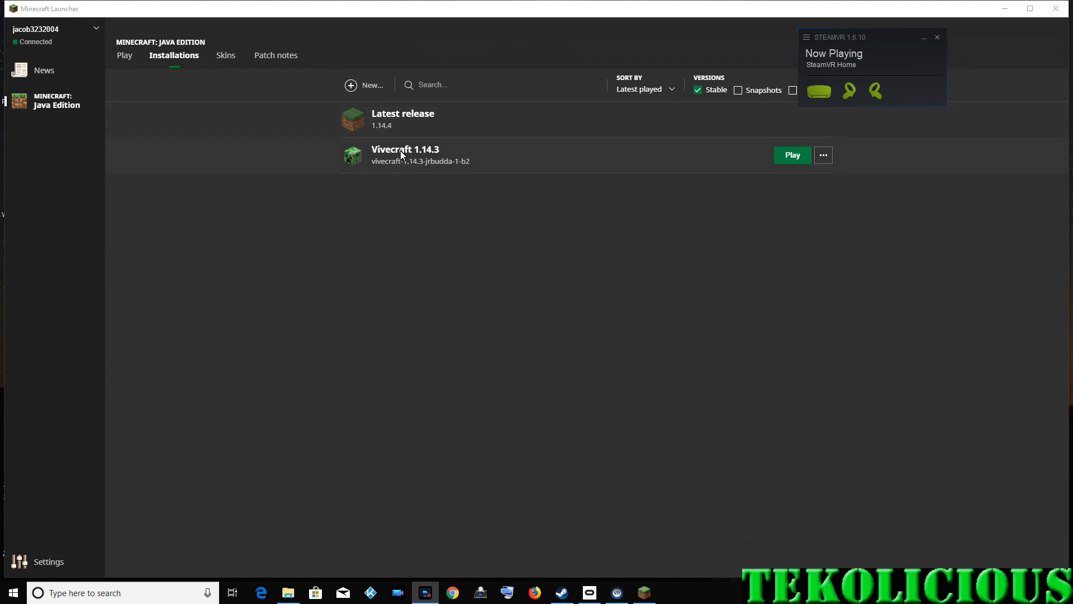
mouse_move(772, 163)
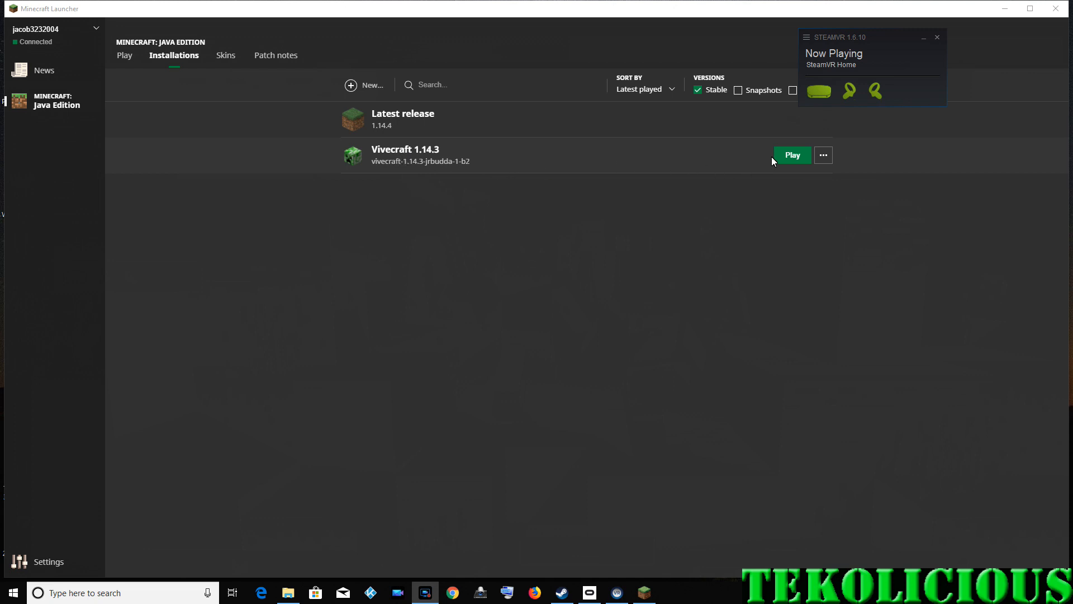
left_click(792, 155)
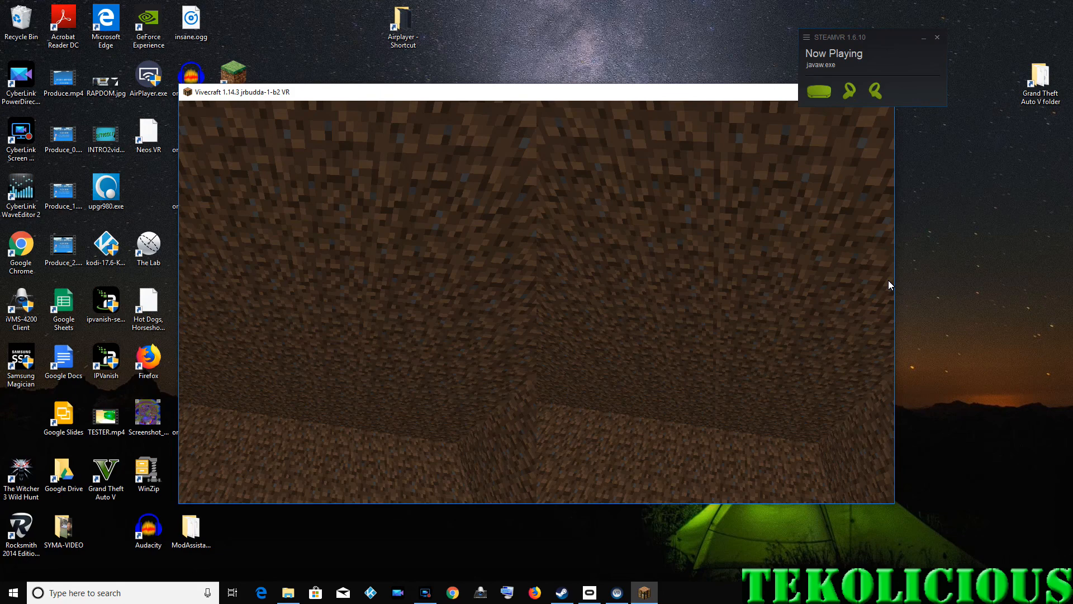
Maximise the Vivecraft window and choose the existing Singleplayer world, triggering the 1.14.4 version warning.
left_click(807, 36)
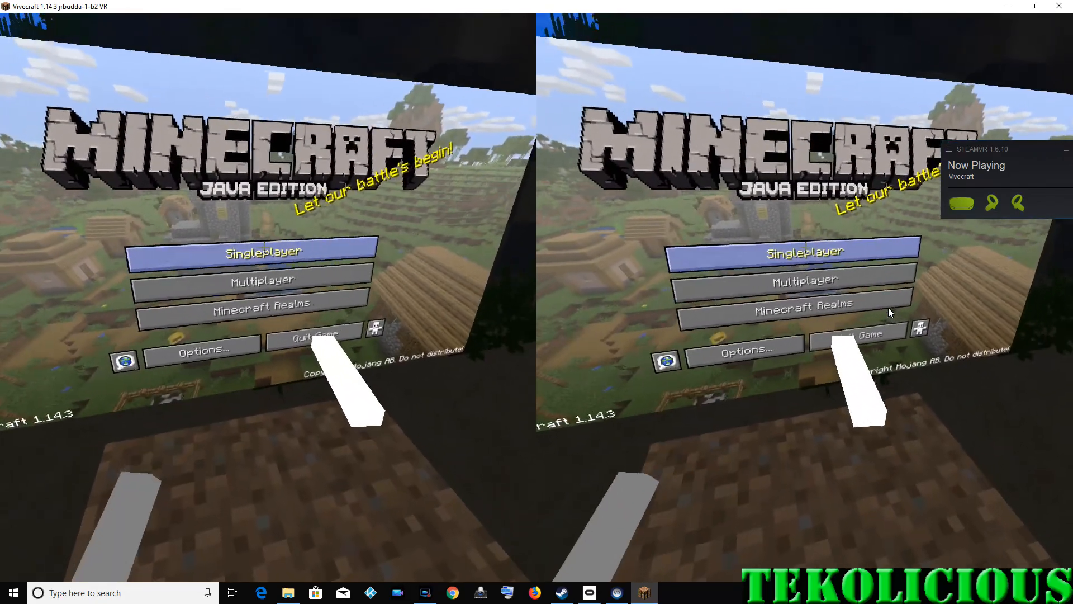
left_click(262, 252)
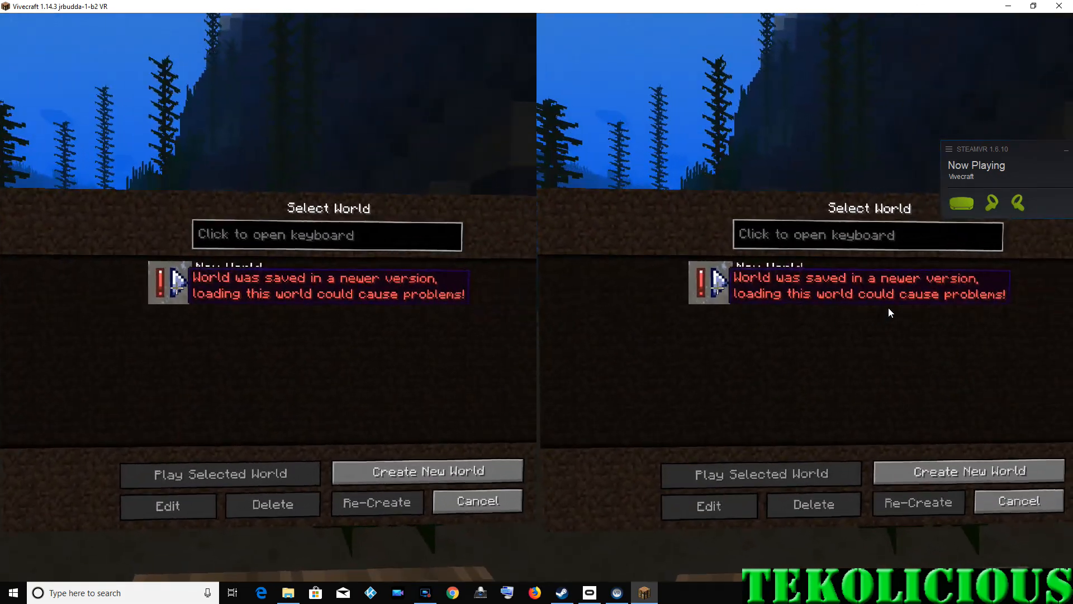
left_click(220, 473)
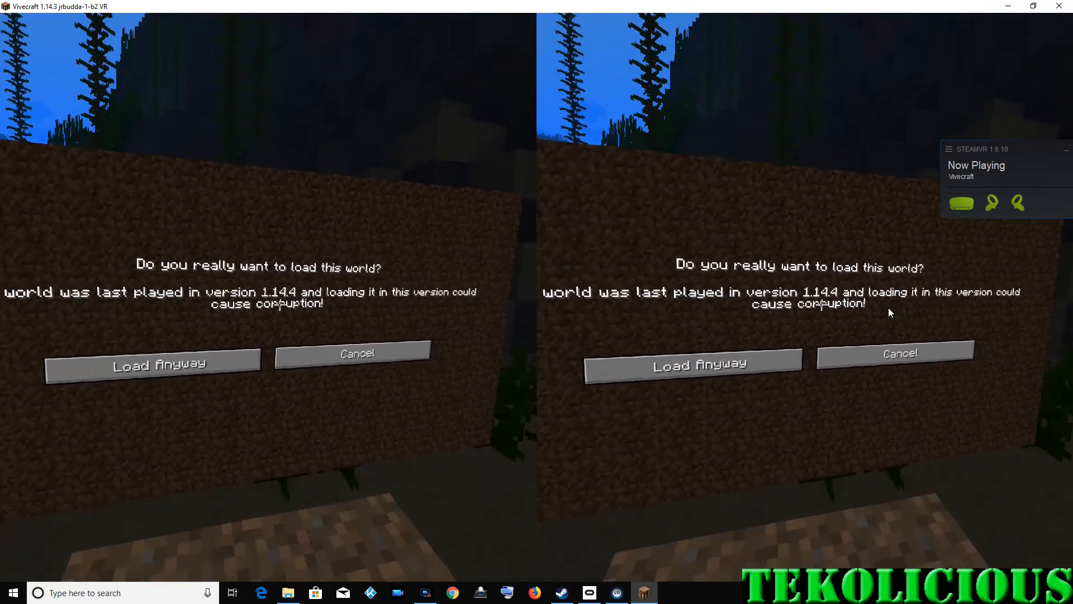
Back out of the outdated world and create a new Creative world named '3D MC' via the virtual keyboard.
left_click(353, 353)
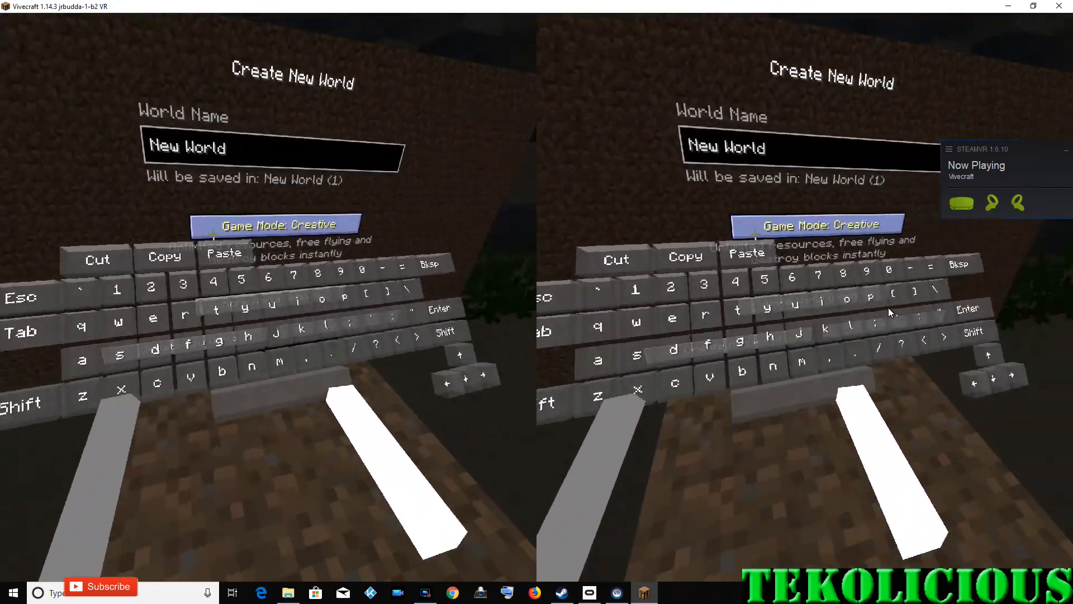
mouse_move(890, 312)
type("3")
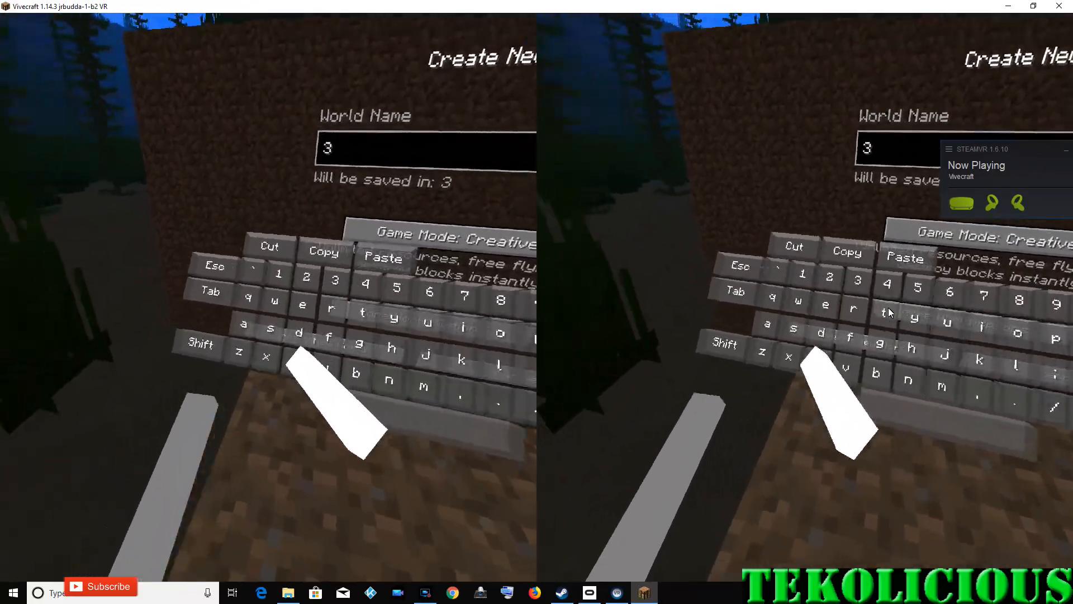
type("D")
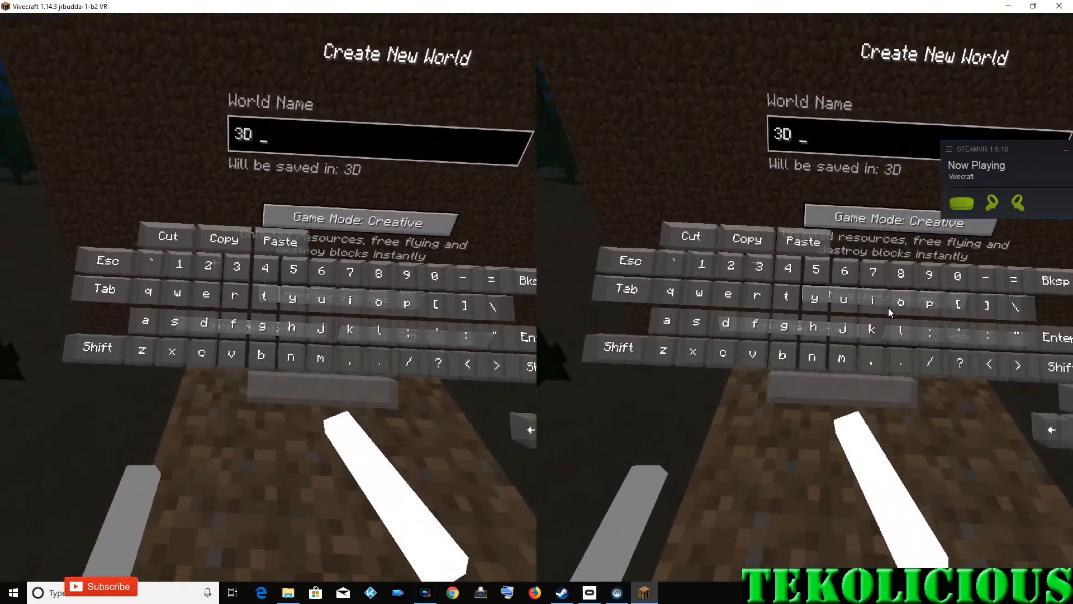
type("M")
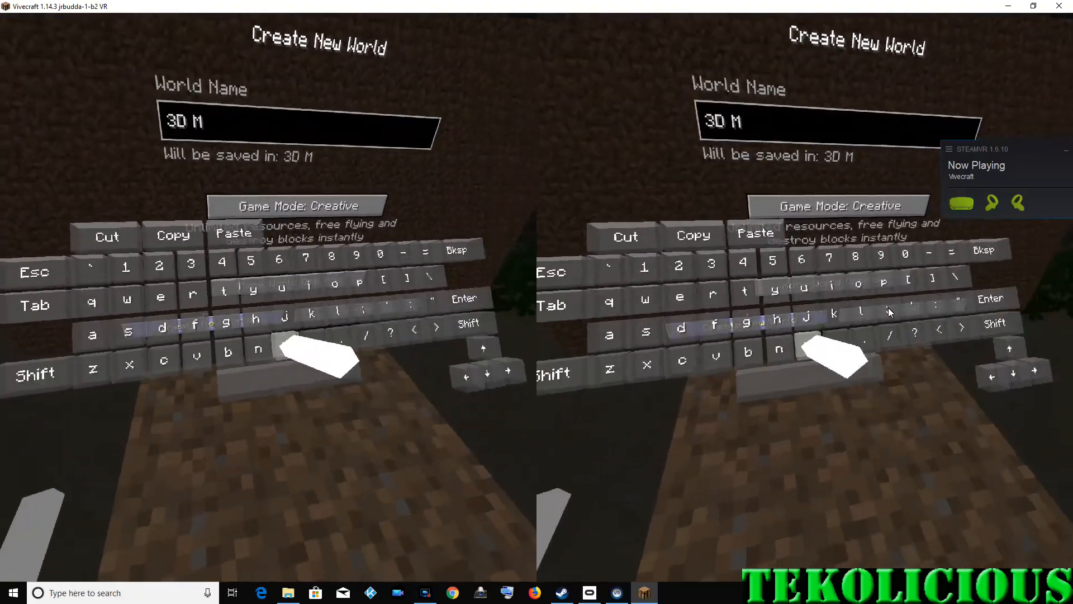
type("C")
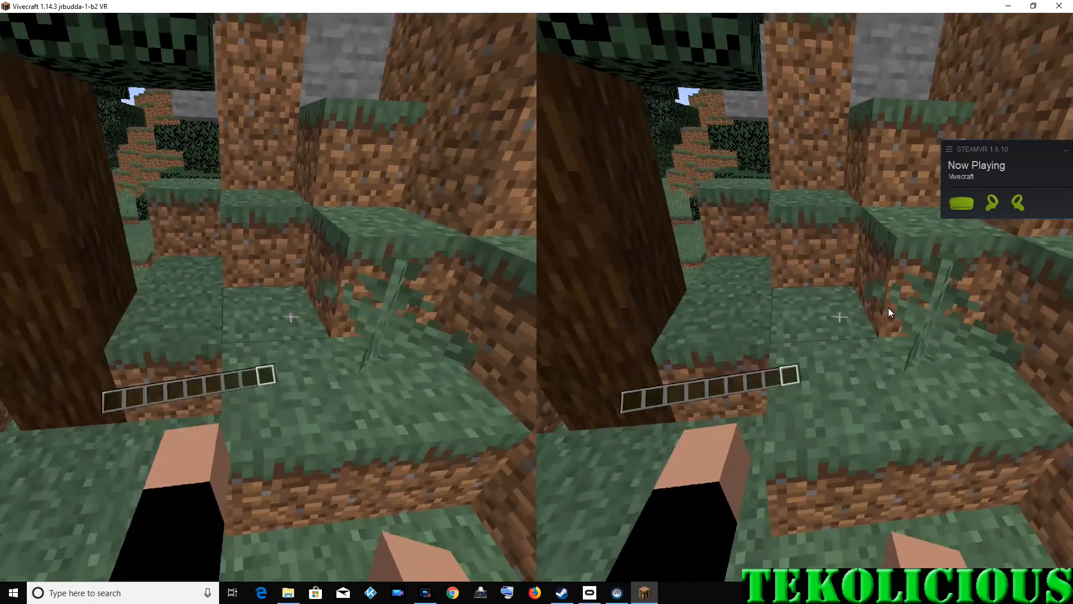
Bring up the in-game Game Menu over the new creative world with Esc.
key("Escape")
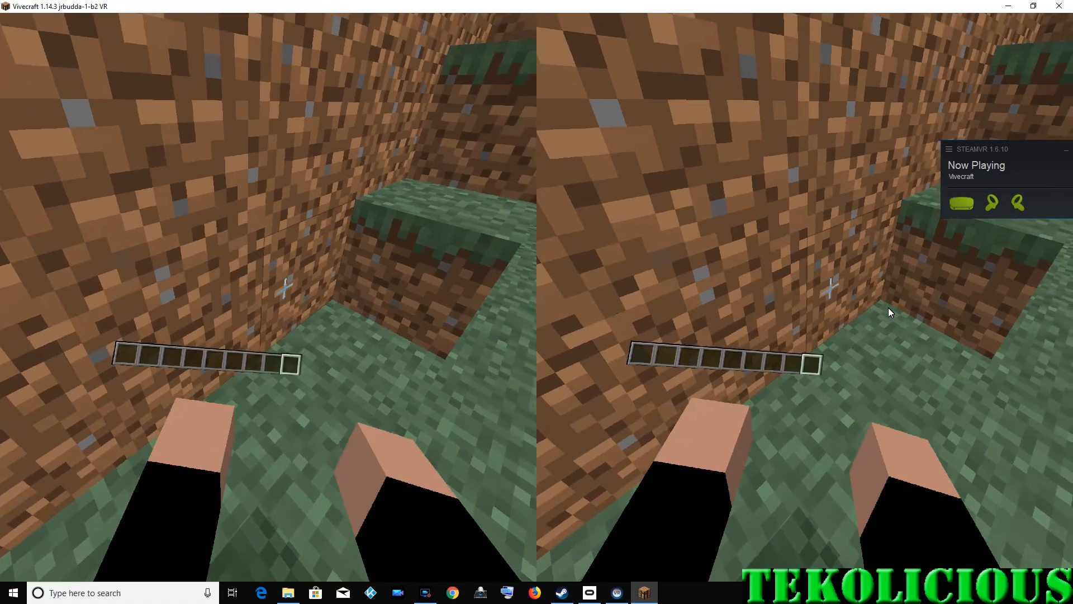
key("Escape")
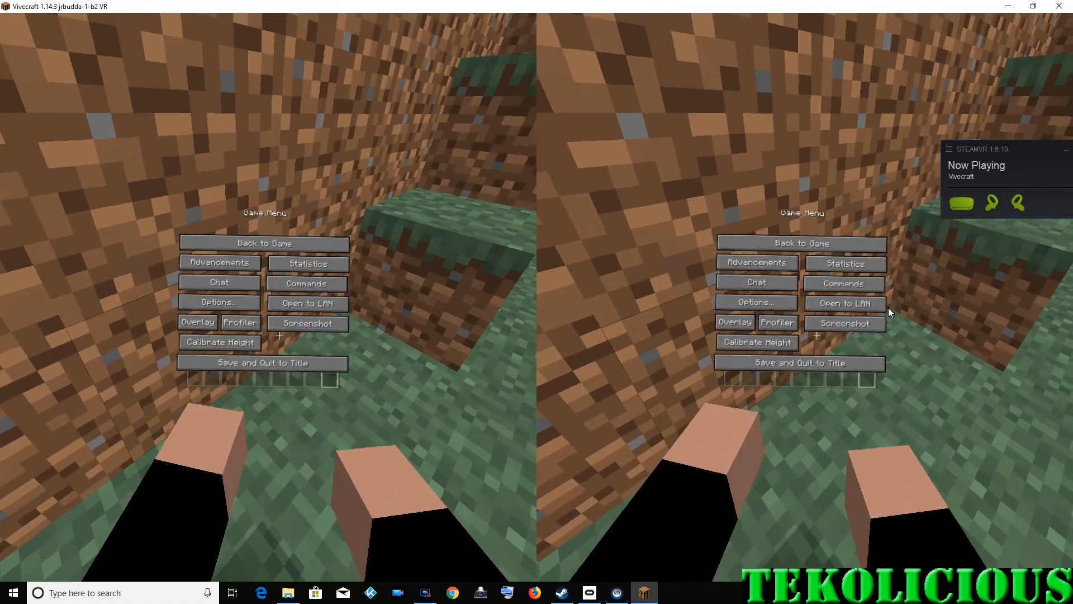